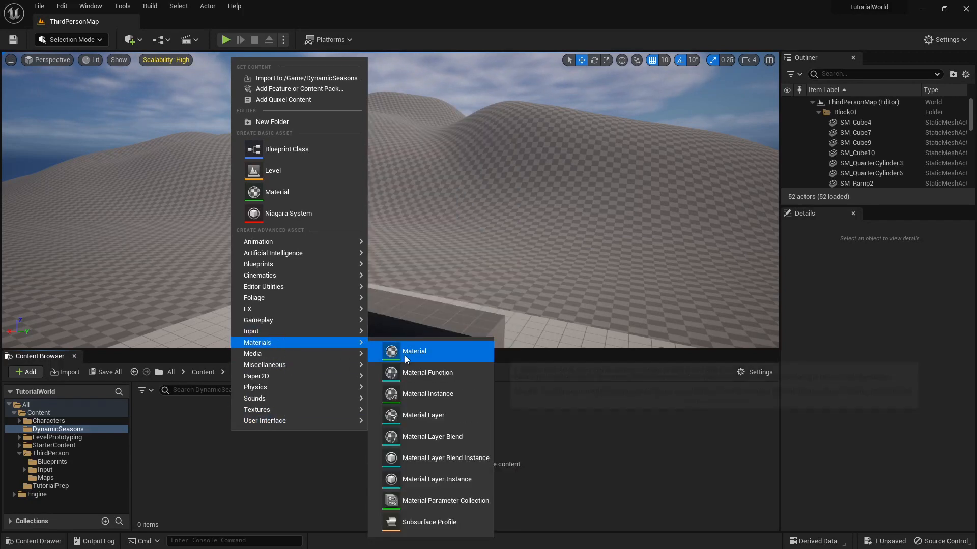
# - Create the Terrain material asset and open it in the Material Editor
pyautogui.click(413, 351)
pyautogui.write('Terrain')
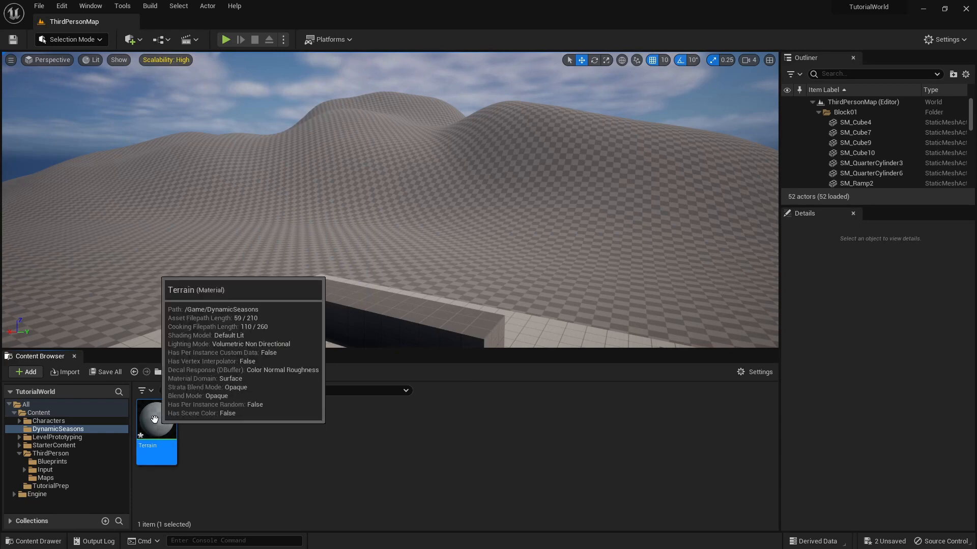
pyautogui.doubleClick(156, 417)
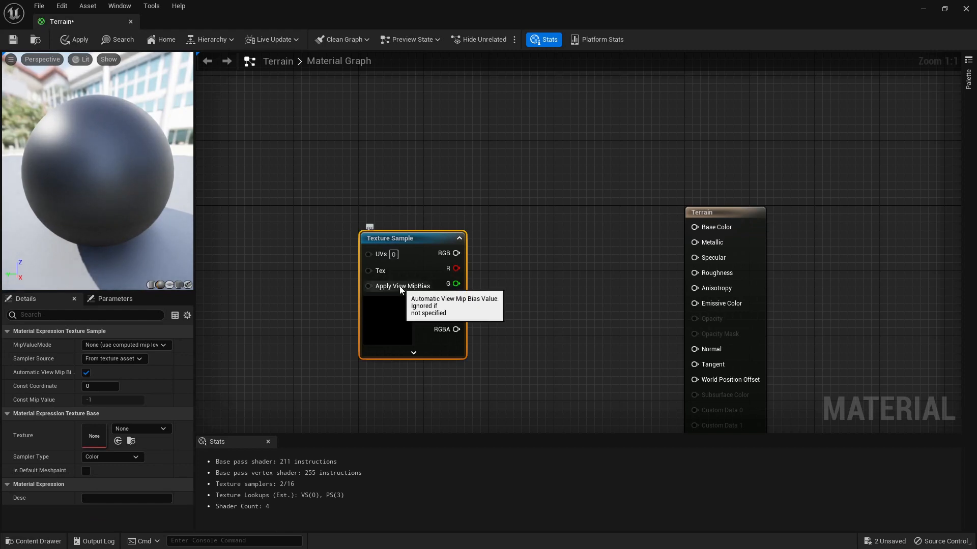
# - Drive the grass texture with TexCoord (0.2) and set the Lerp's constant colour to white
pyautogui.click(161, 428)
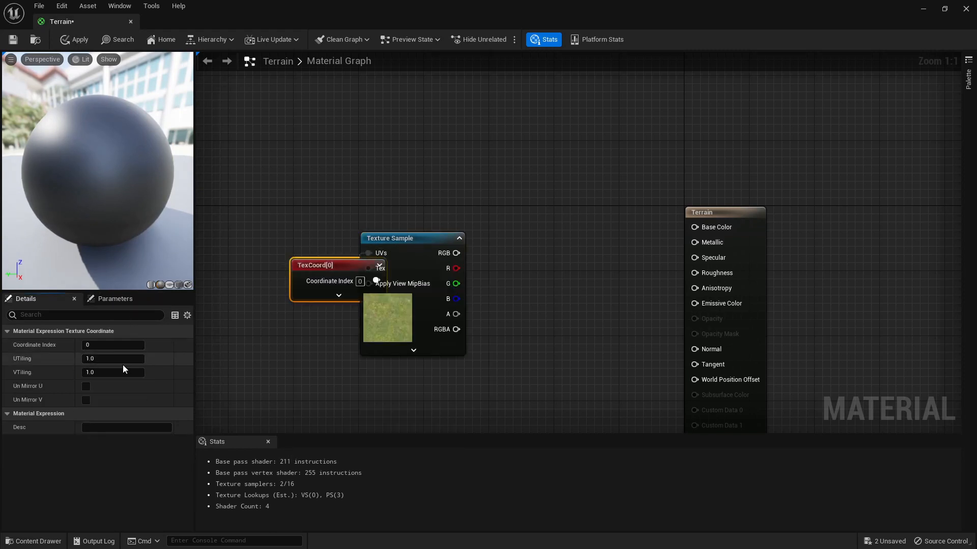
pyautogui.write('0.2')
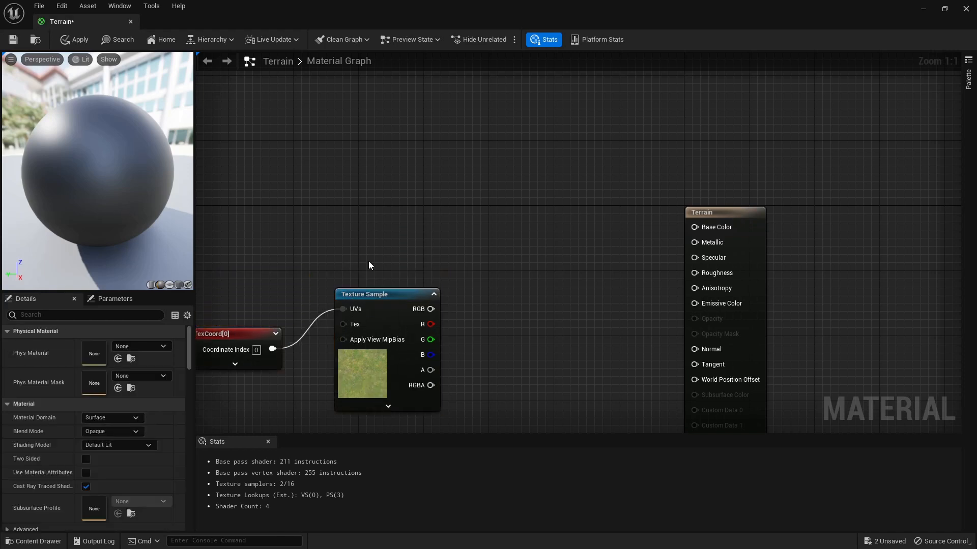
pyautogui.moveTo(416, 309)
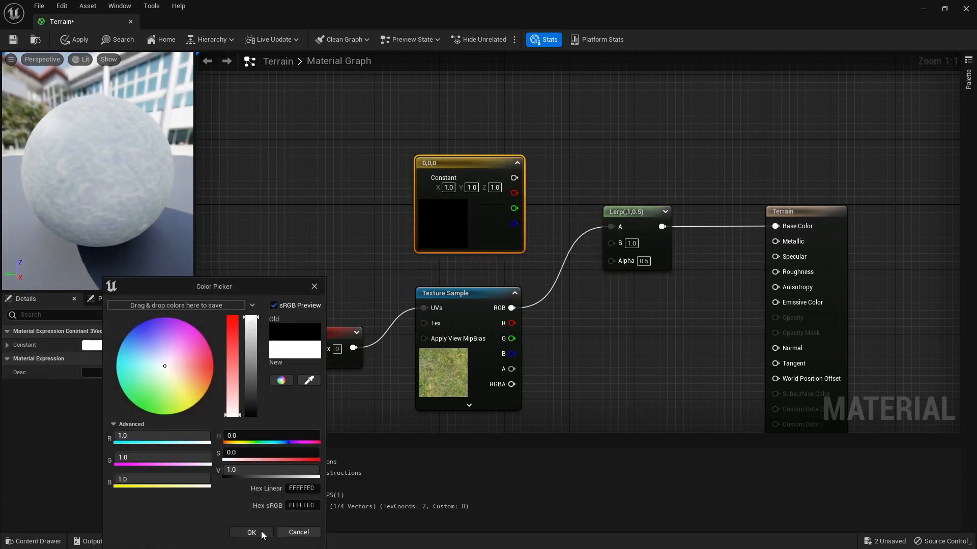
pyautogui.click(250, 533)
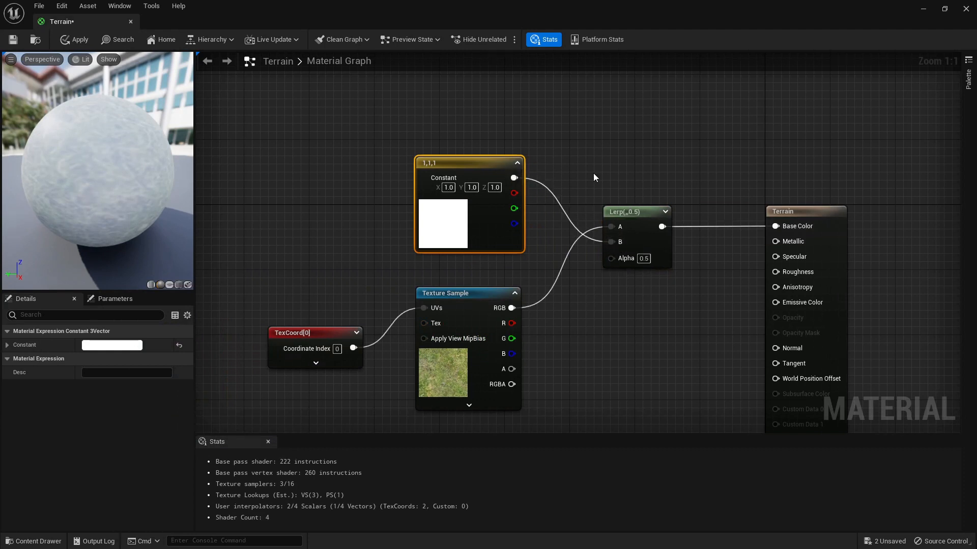
pyautogui.moveTo(591, 172)
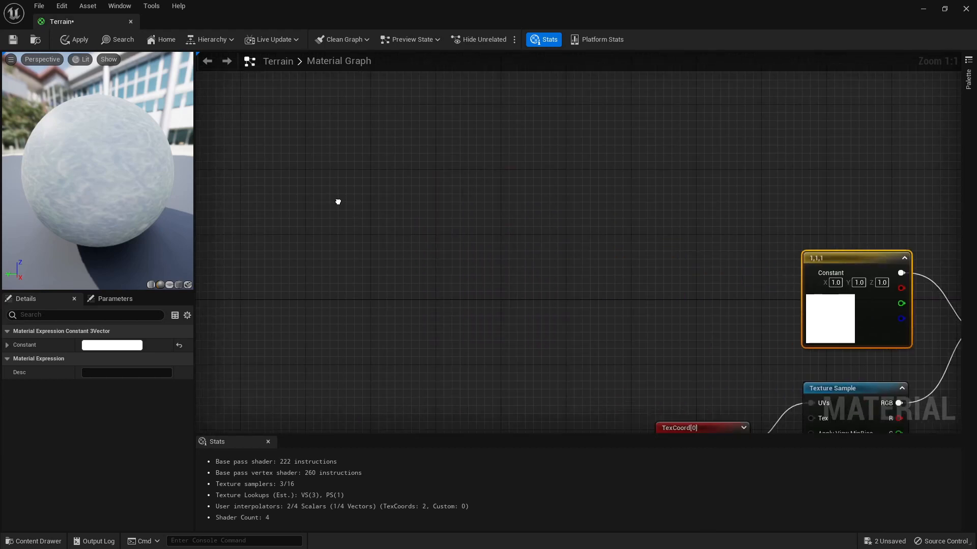
# - Add Absolute World Position through a blue-only ComponentMask feeding a Multiply node
pyautogui.rightClick(337, 202)
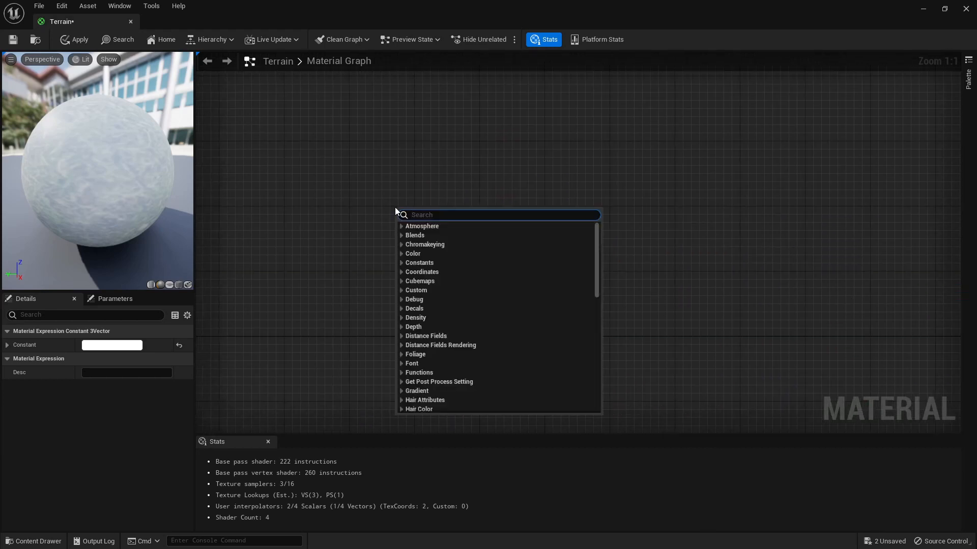
pyautogui.write('abso')
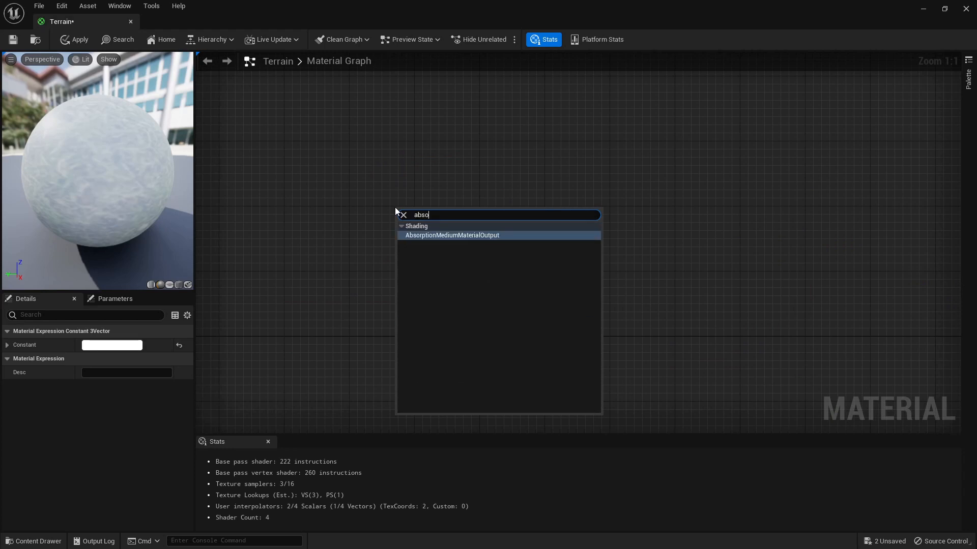
pyautogui.write('world po')
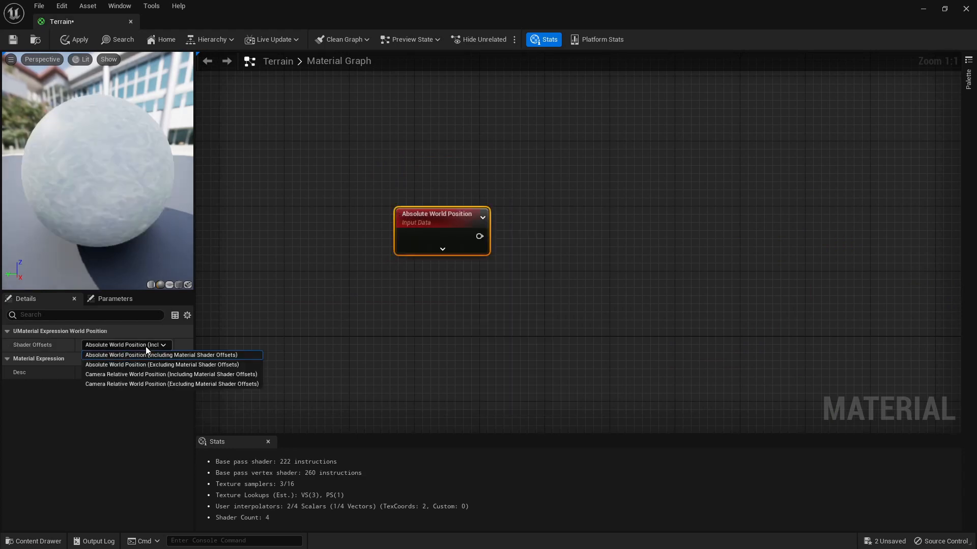
pyautogui.moveTo(161, 364)
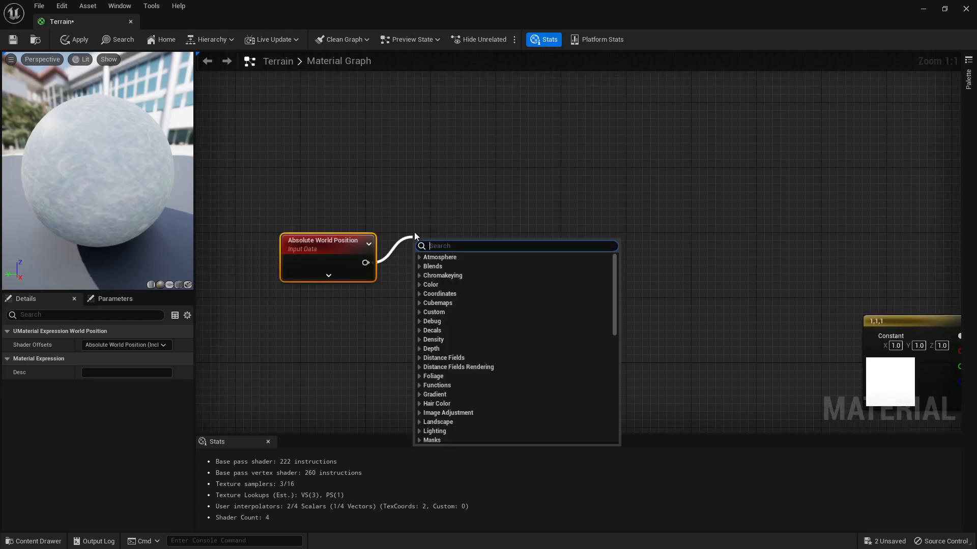
pyautogui.write('mask')
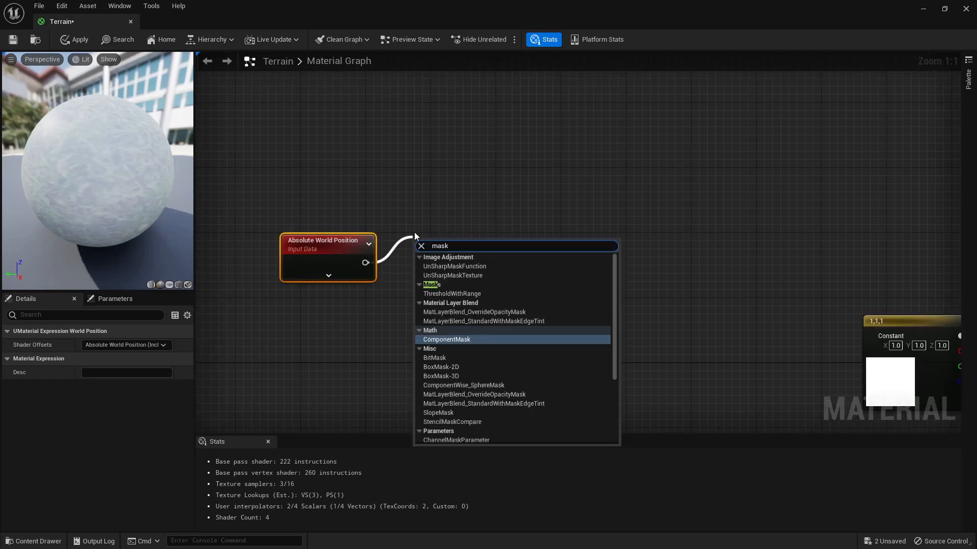
pyautogui.click(447, 339)
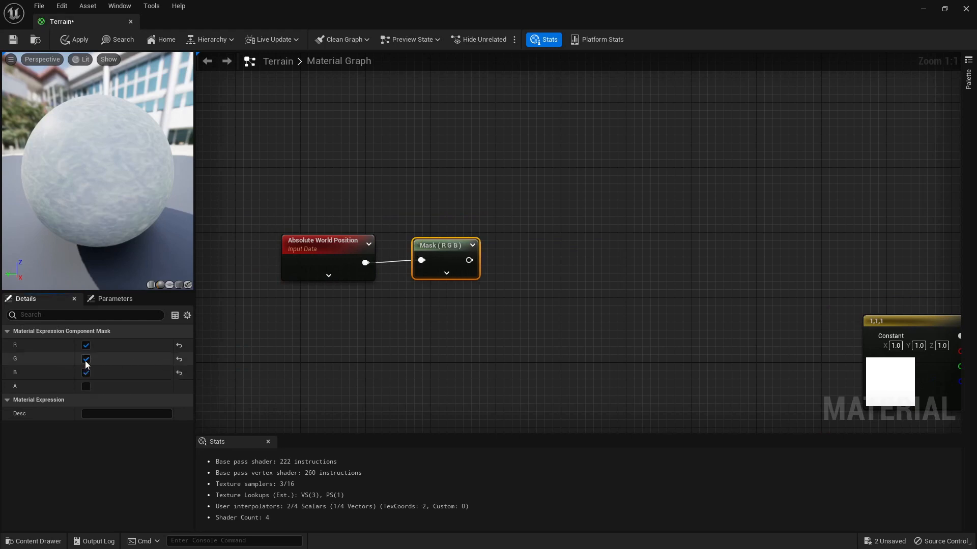
pyautogui.click(86, 359)
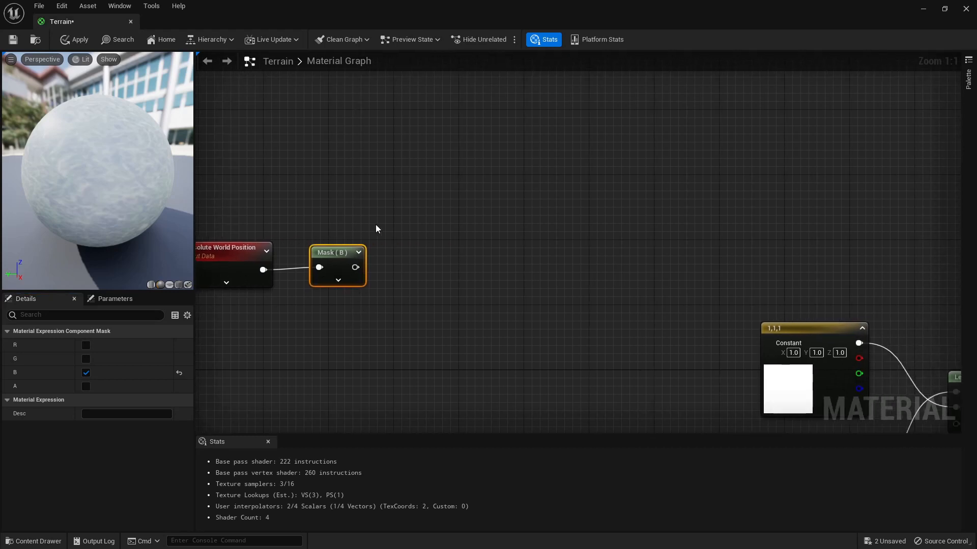
pyautogui.moveTo(355, 267); pyautogui.dragTo(386, 266)
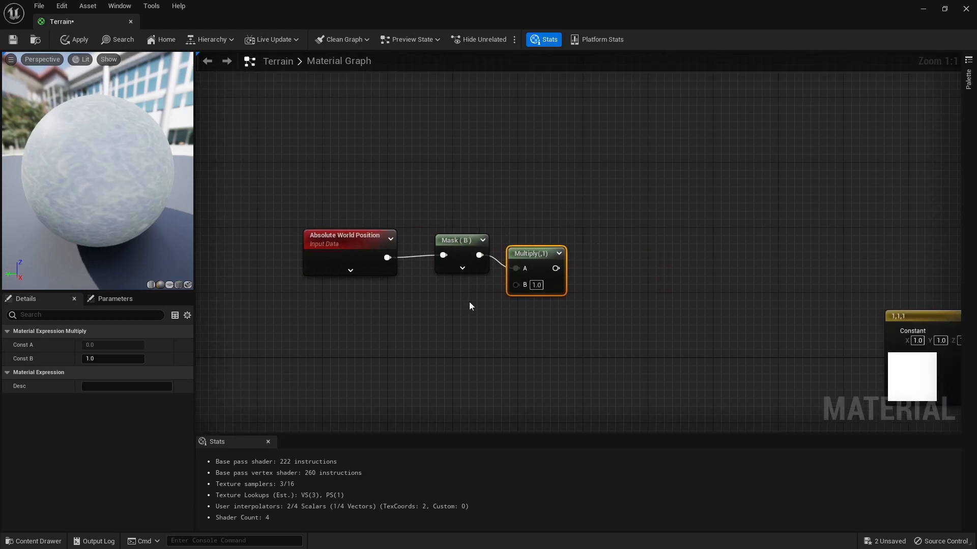
pyautogui.moveTo(659, 6)
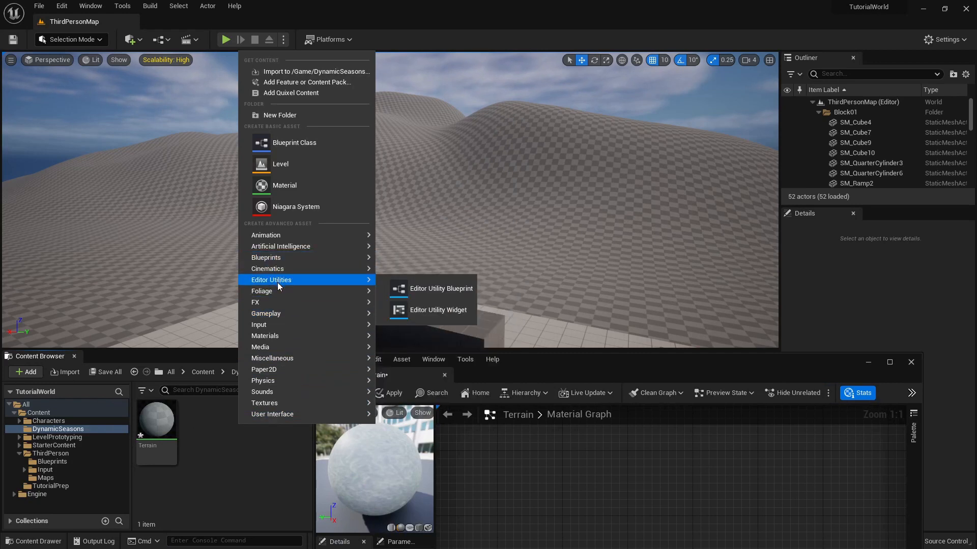
pyautogui.moveTo(264, 336)
pyautogui.write('TerrainMPC')
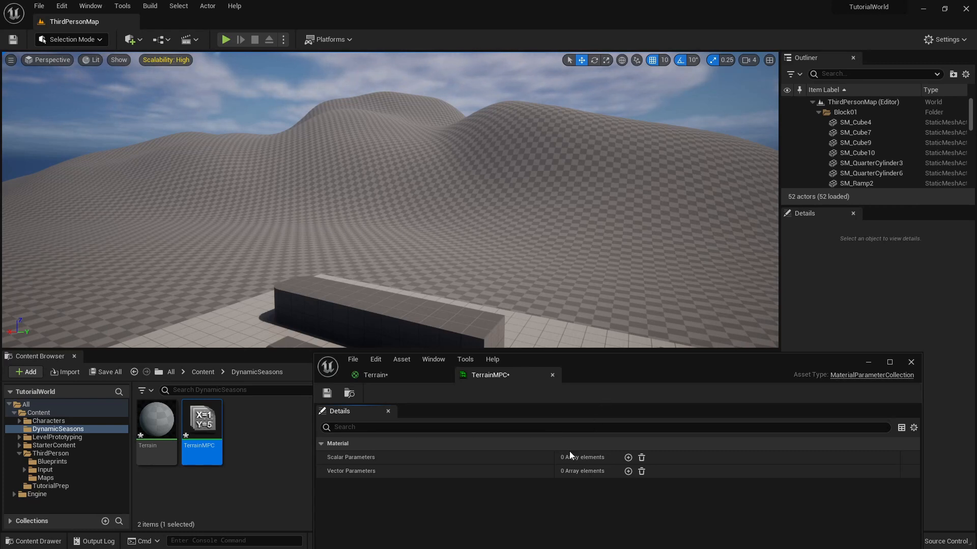
# - Add a scalar parameter to TerrainMPC and name it Season
pyautogui.click(628, 457)
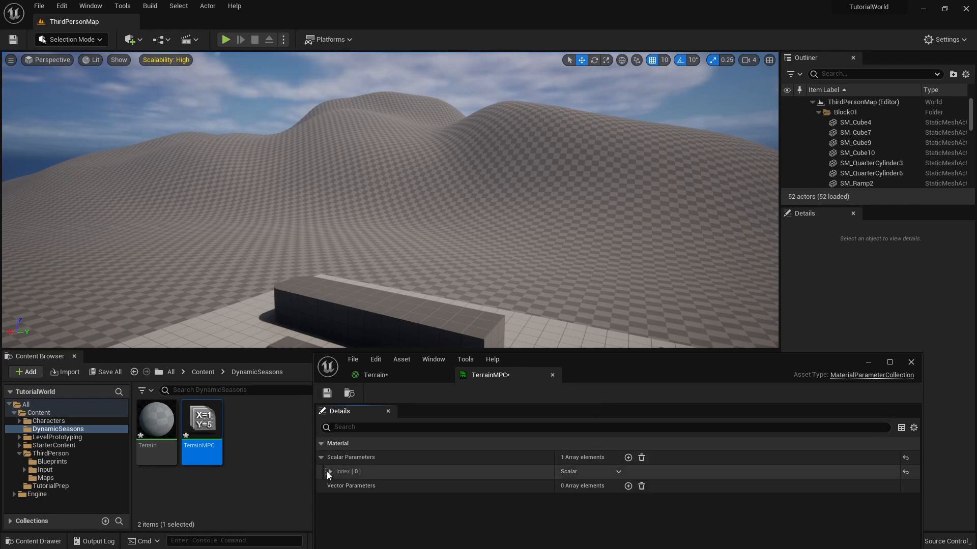
pyautogui.click(330, 471)
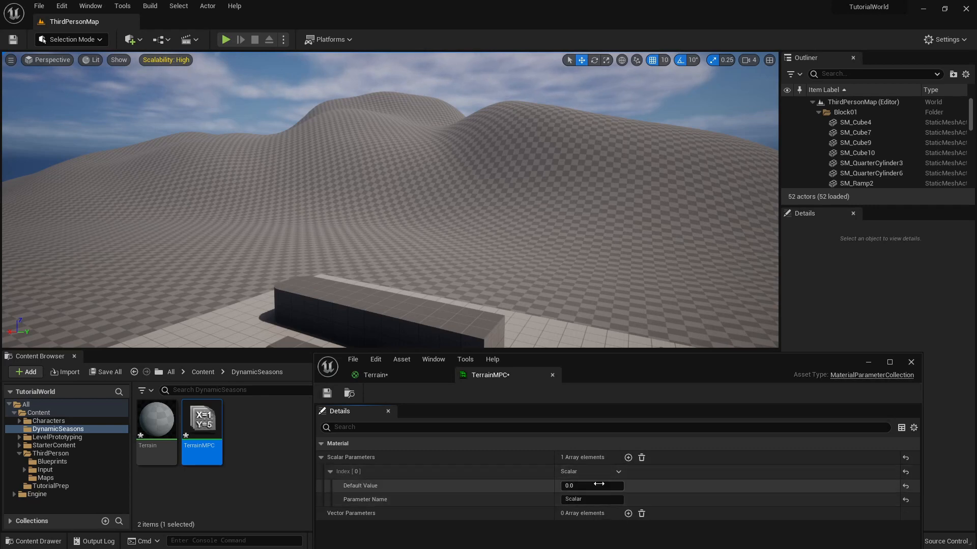
pyautogui.click(590, 499)
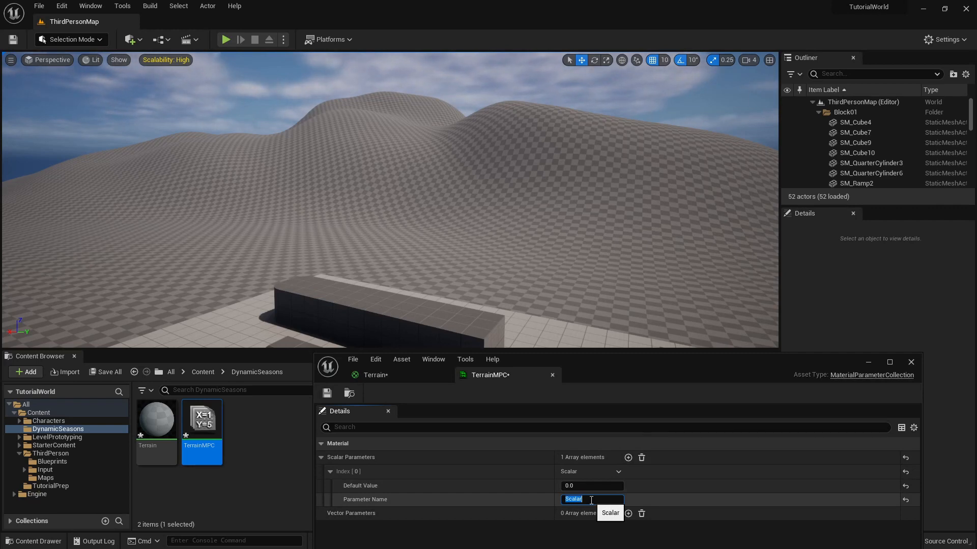
pyautogui.write('Season')
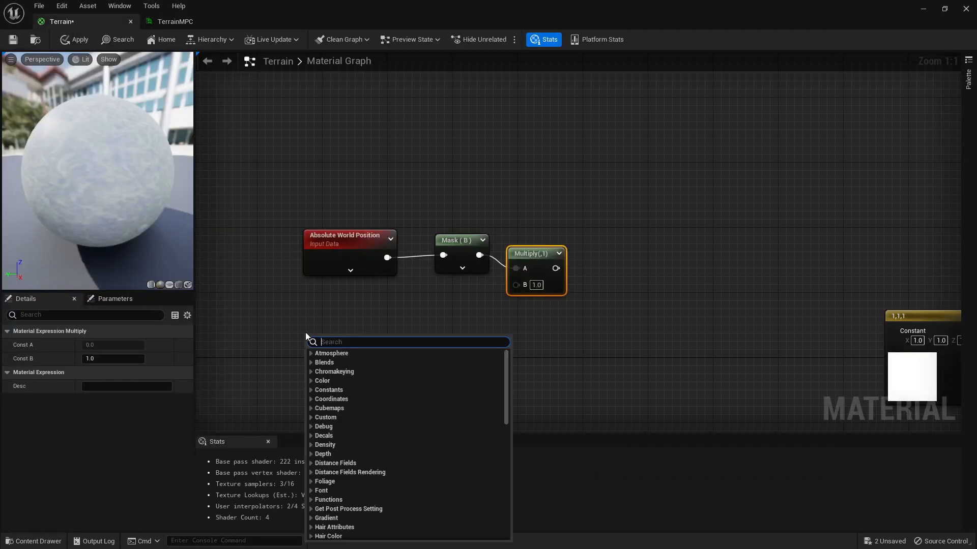
# - Add a CollectionParameter node reading Season from TerrainMPC
pyautogui.write('paramter')
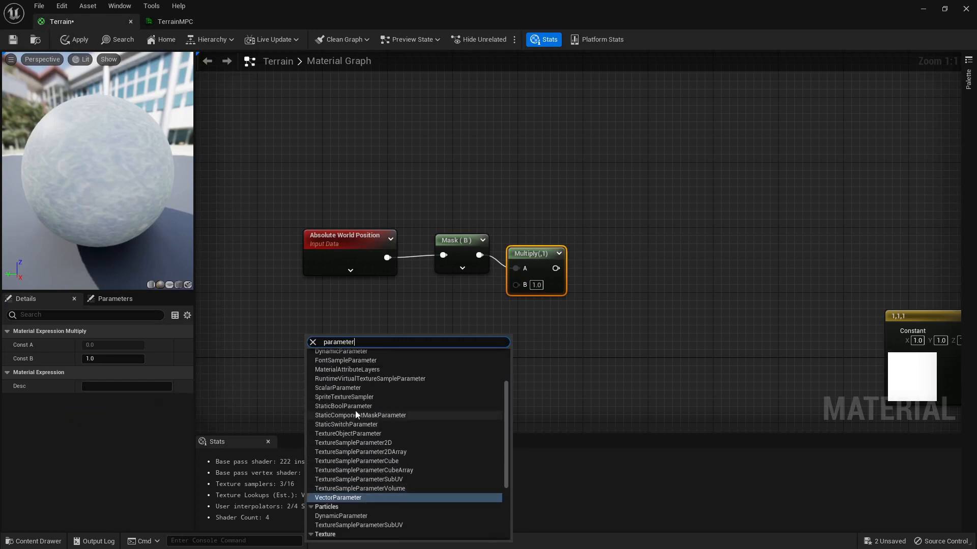
pyautogui.click(338, 387)
pyautogui.write('t')
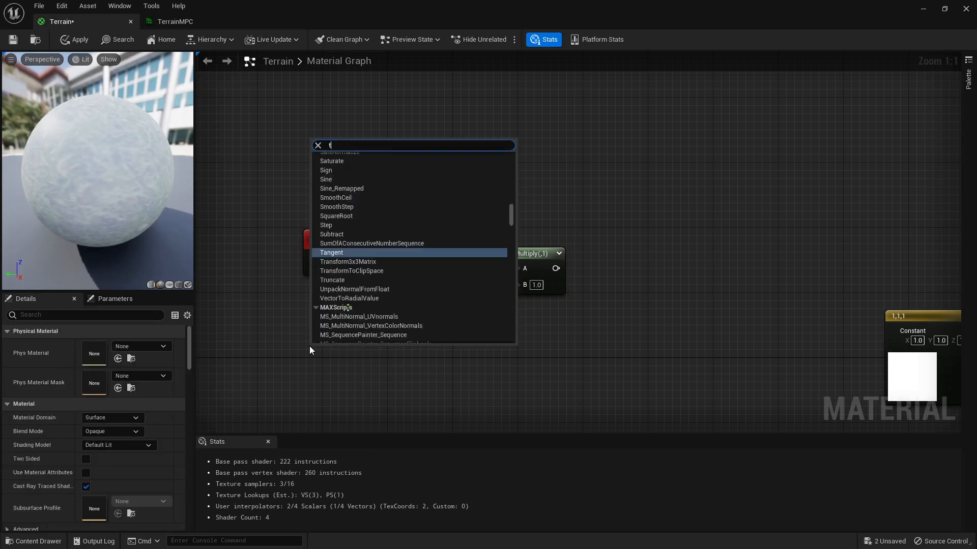
pyautogui.write('parameter')
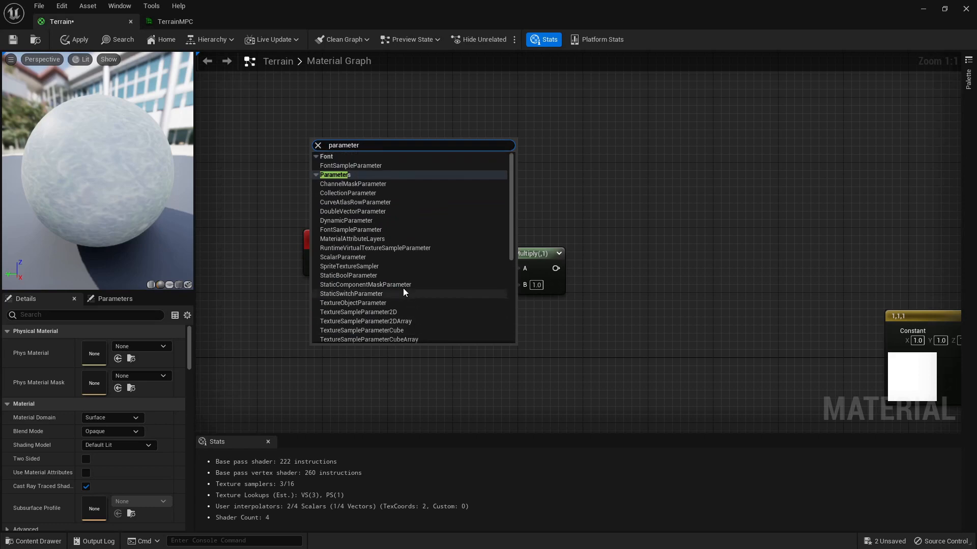
pyautogui.moveTo(375, 258)
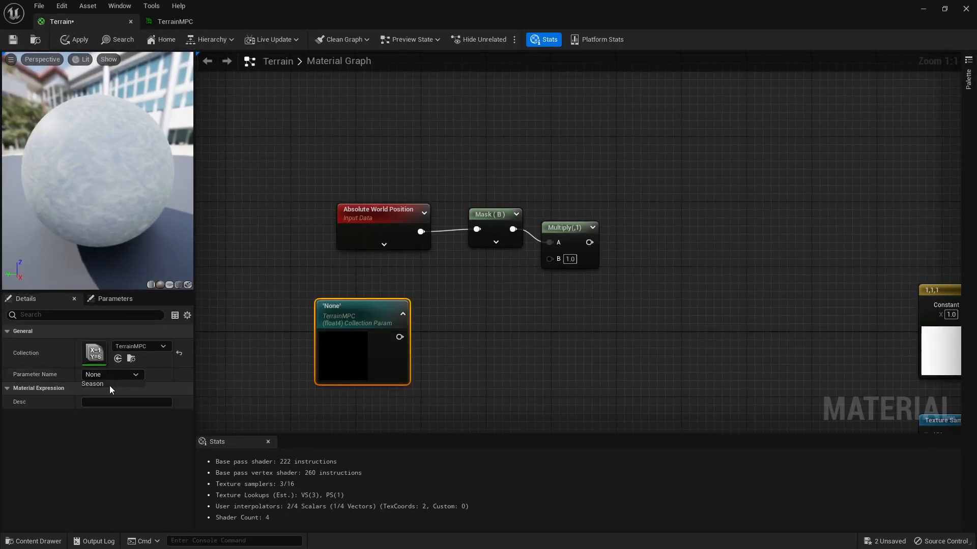
pyautogui.click(92, 383)
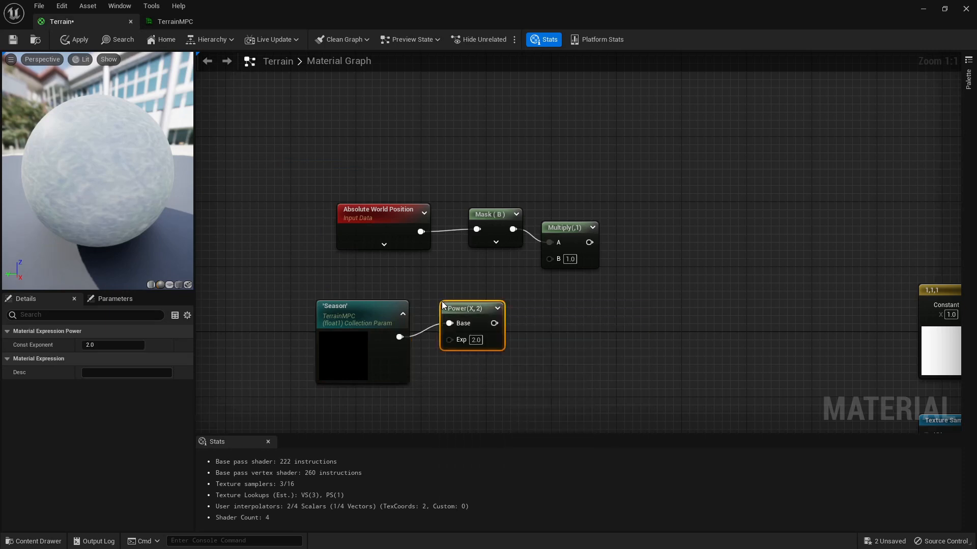
pyautogui.moveTo(445, 281)
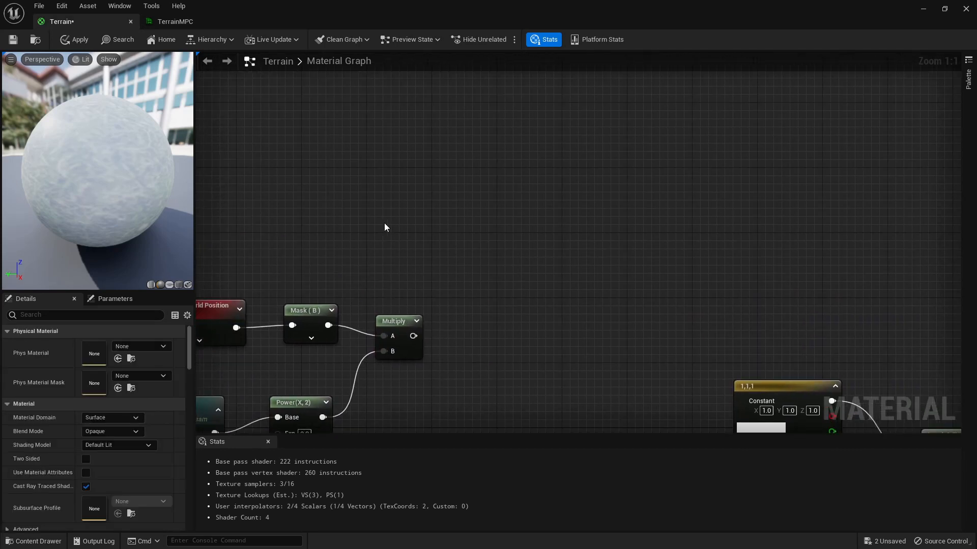
# - Convert the offset constant into a SnowElevation parameter set to -10
pyautogui.rightClick(386, 230)
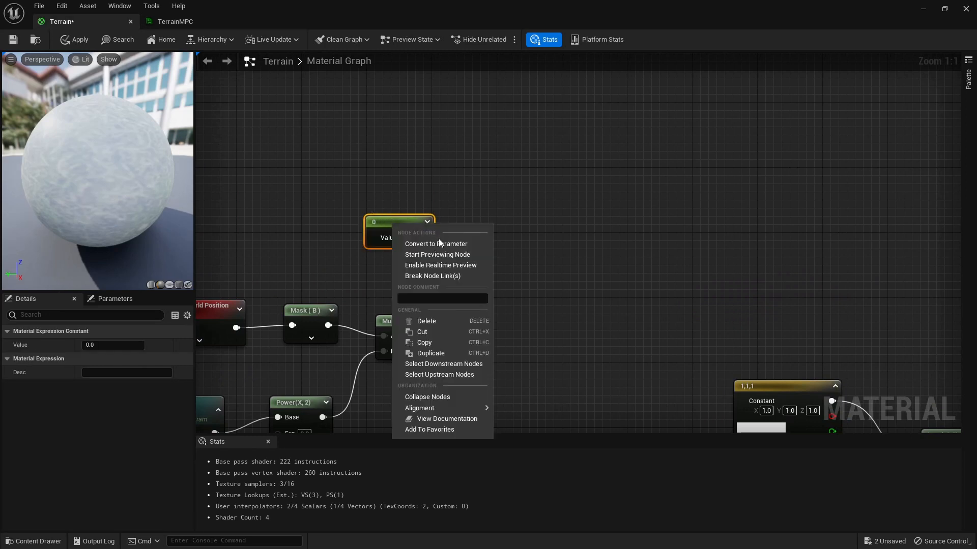
pyautogui.click(435, 244)
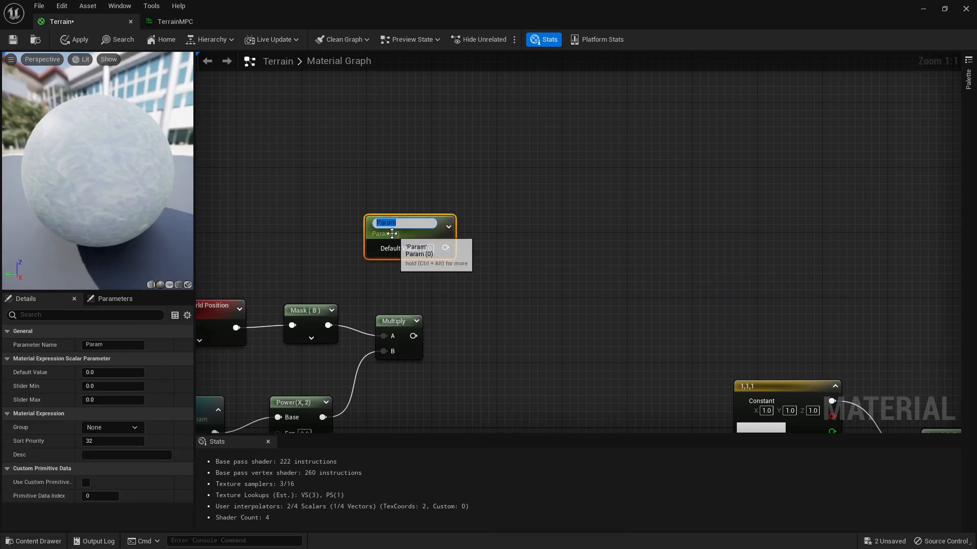
pyautogui.write('SnowElevation')
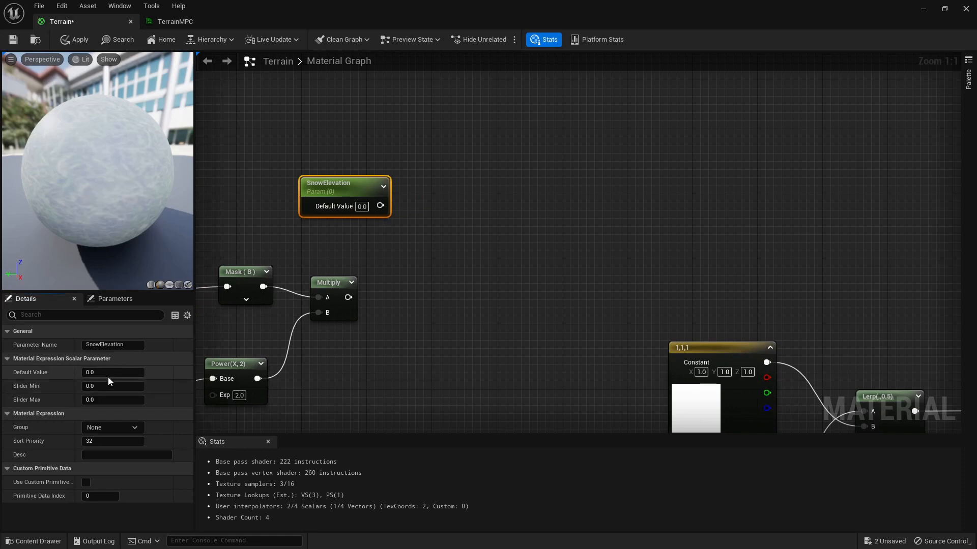
pyautogui.write('-10.0')
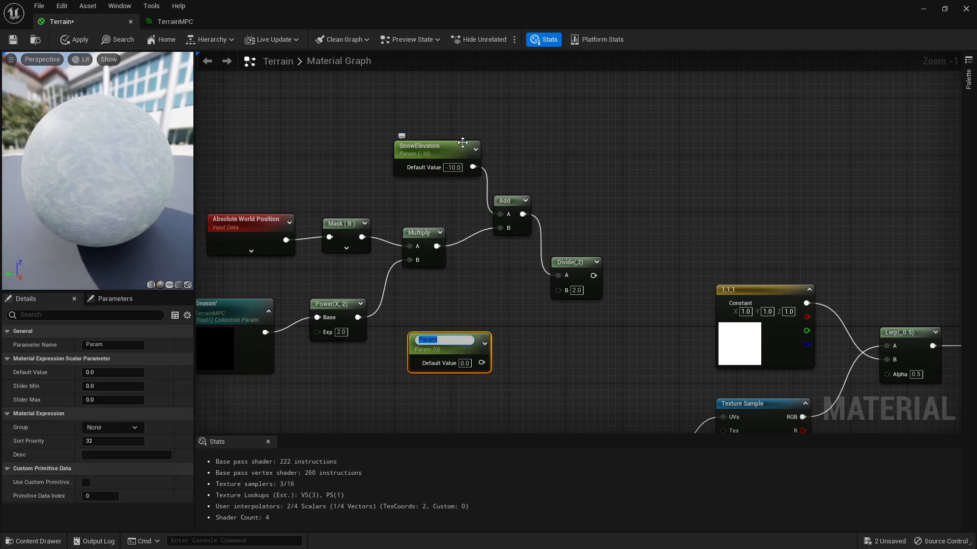
# - Add SnowSharp (150) as Divide's divisor, clamp the result, and adjust the zero constant
pyautogui.write('SnowSharp')
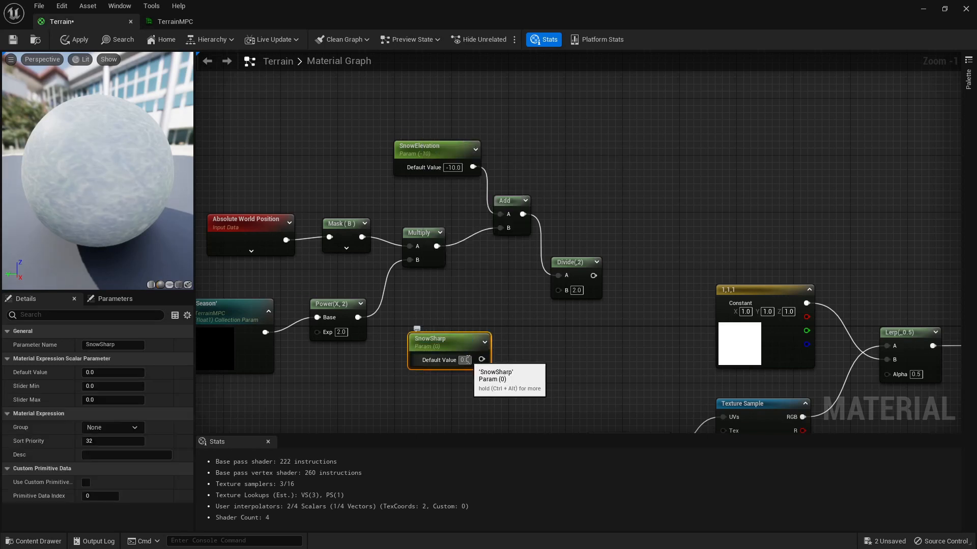
pyautogui.write('150.0')
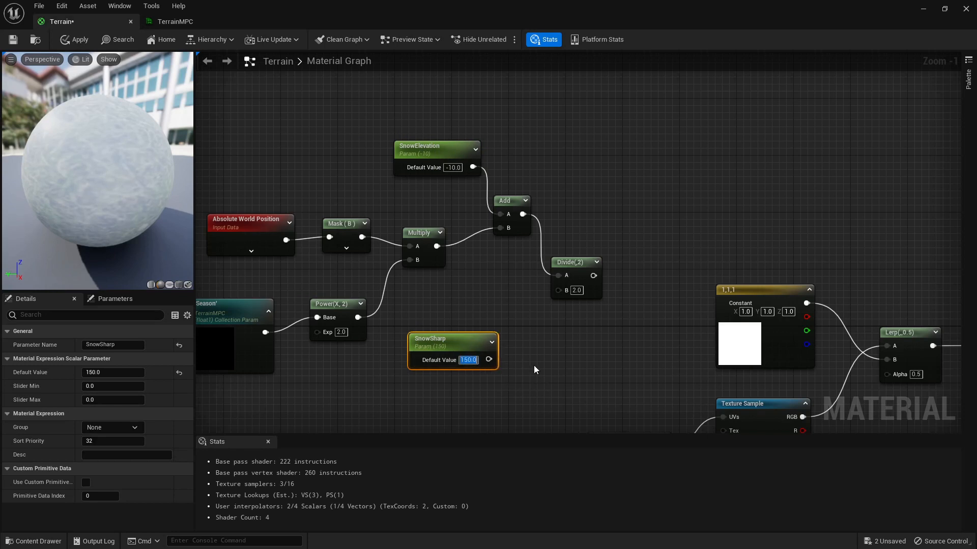
pyautogui.moveTo(496, 360); pyautogui.dragTo(559, 291)
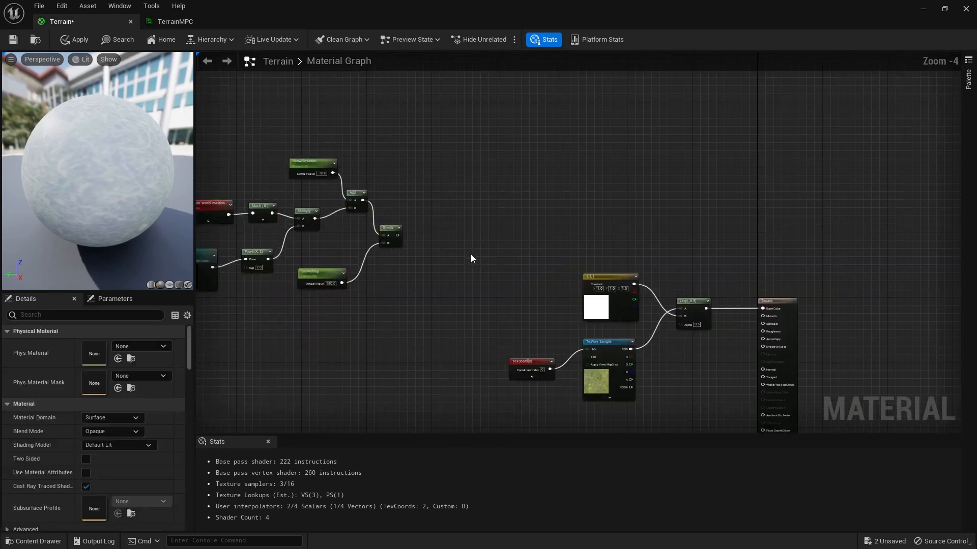
pyautogui.scroll(3)
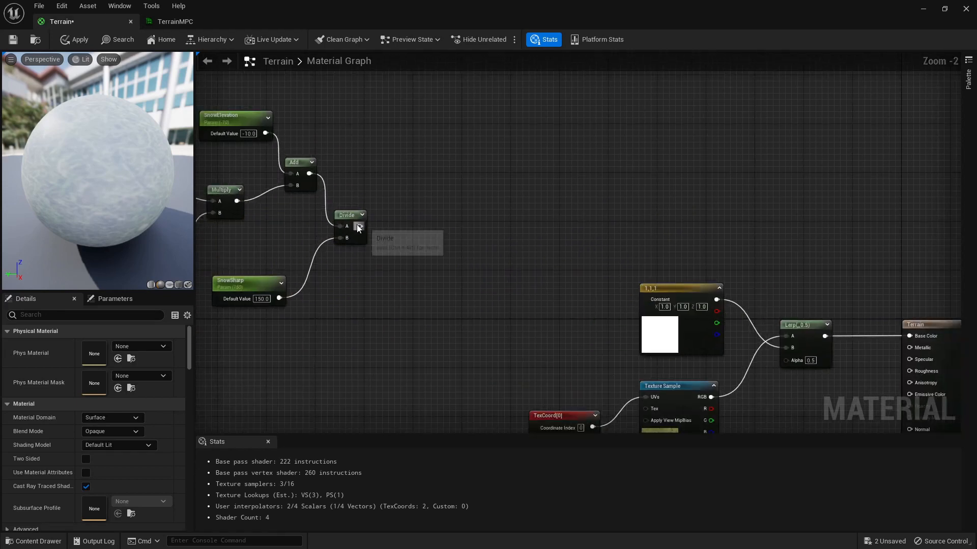
pyautogui.click(435, 246)
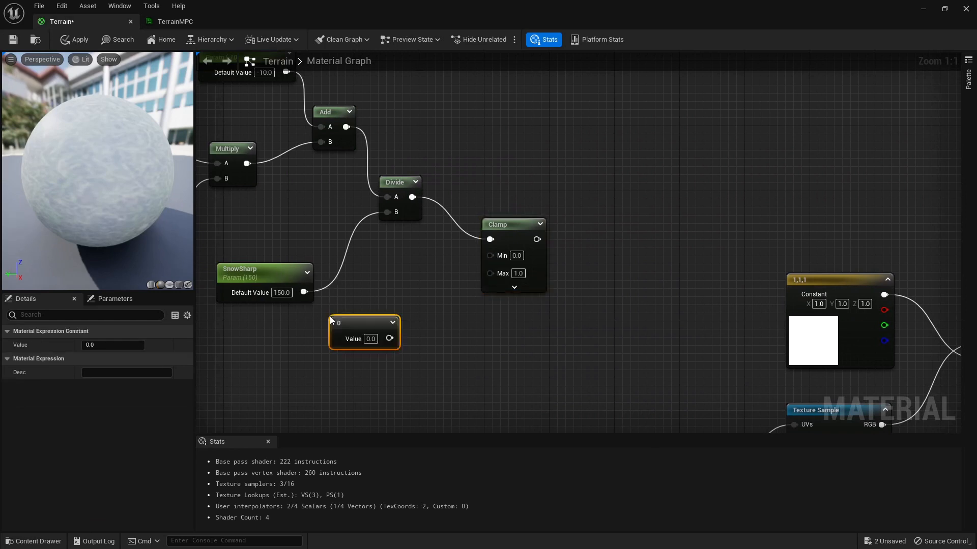
pyautogui.rightClick(364, 333)
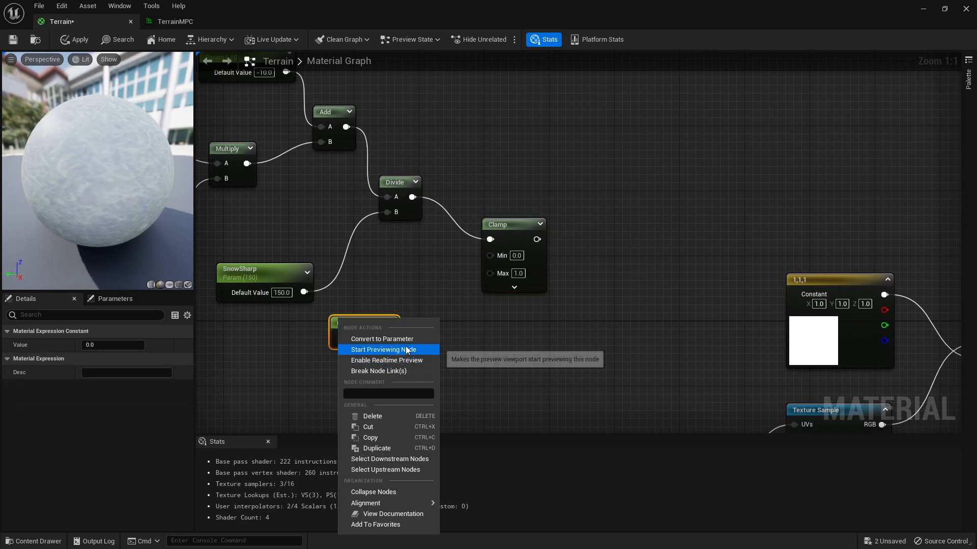
pyautogui.click(381, 338)
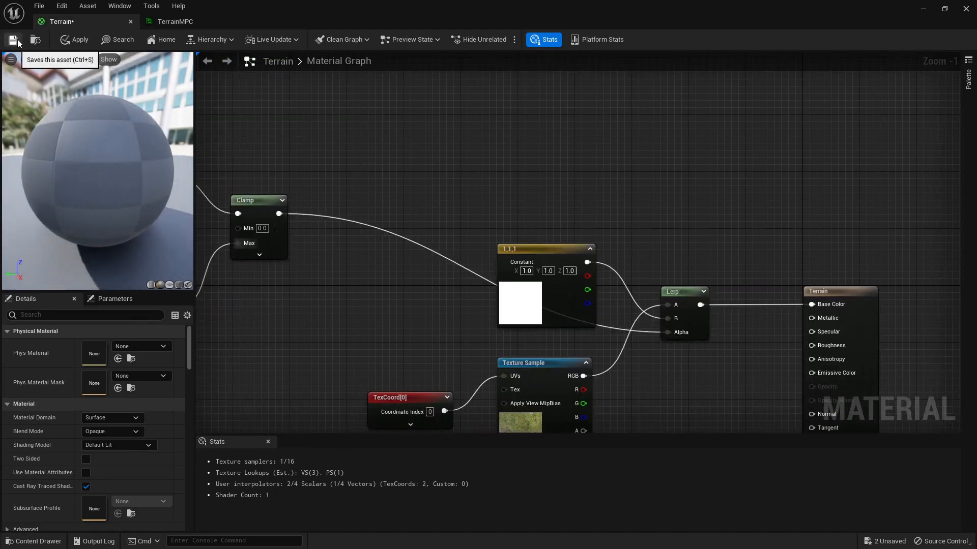
pyautogui.click(13, 39)
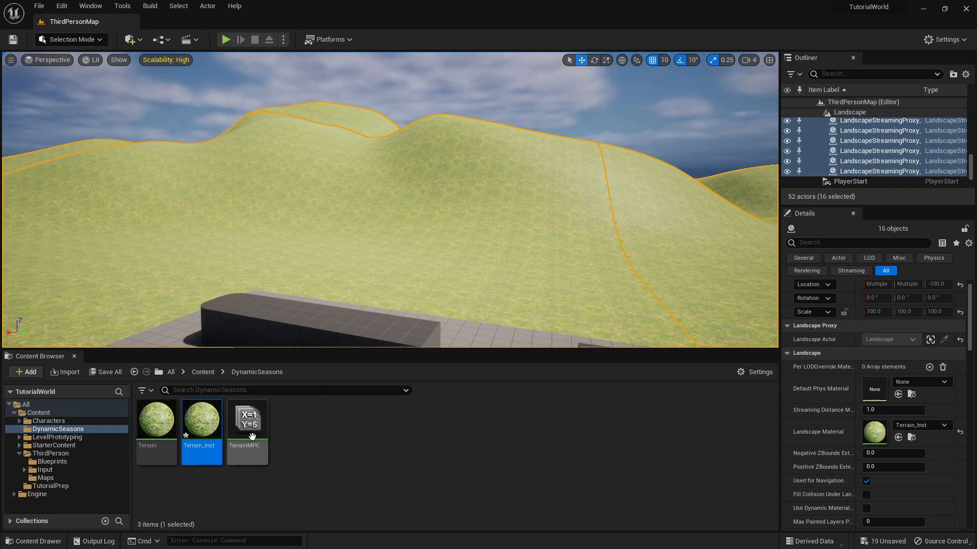
# - Preview snow by setting TerrainMPC's Season to -0.192, then reset it to 0.0
pyautogui.doubleClick(246, 417)
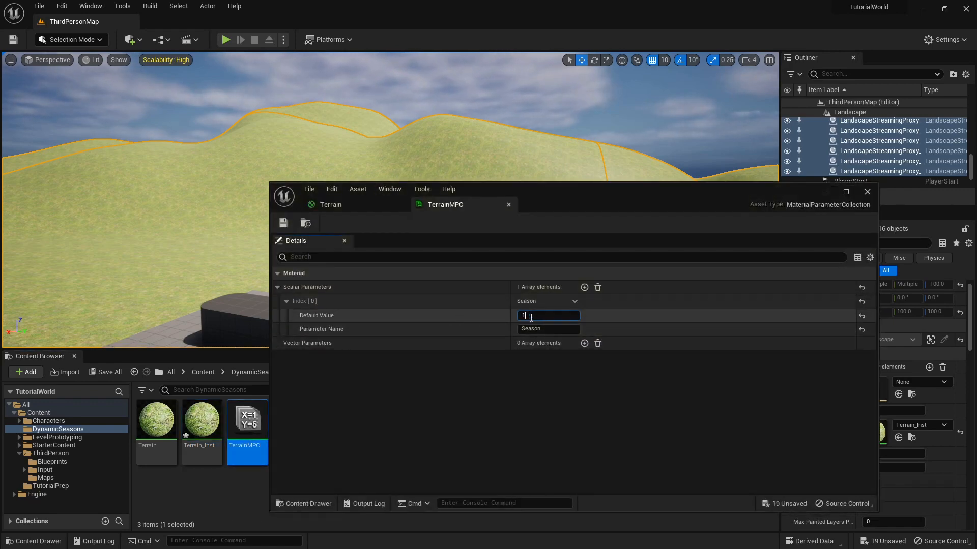
pyautogui.press('enter')
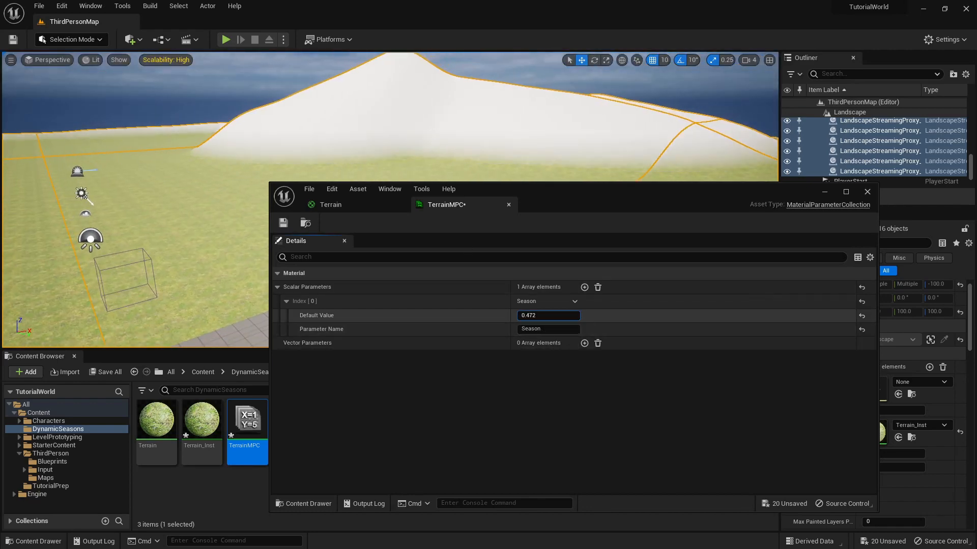
pyautogui.write('-0.192')
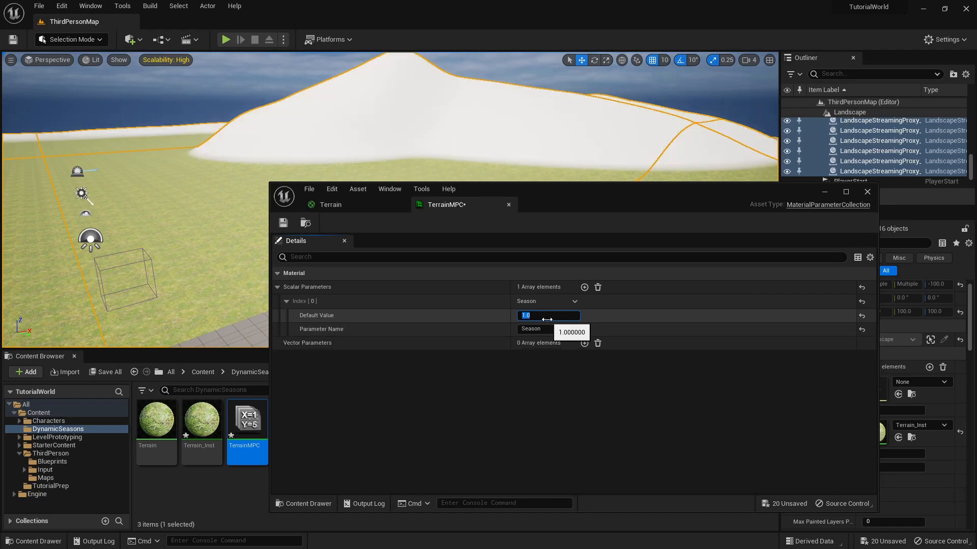
pyautogui.write('0.0')
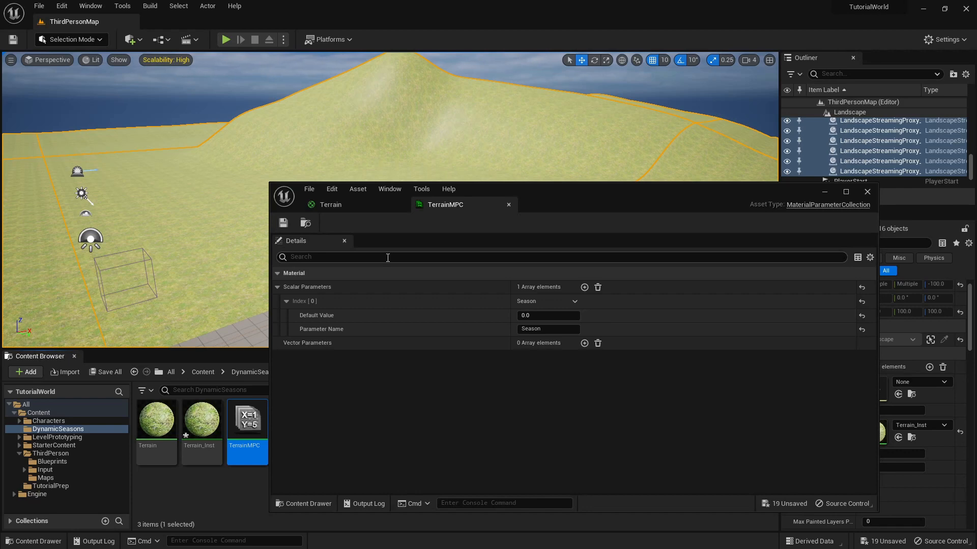
pyautogui.moveTo(785, 207)
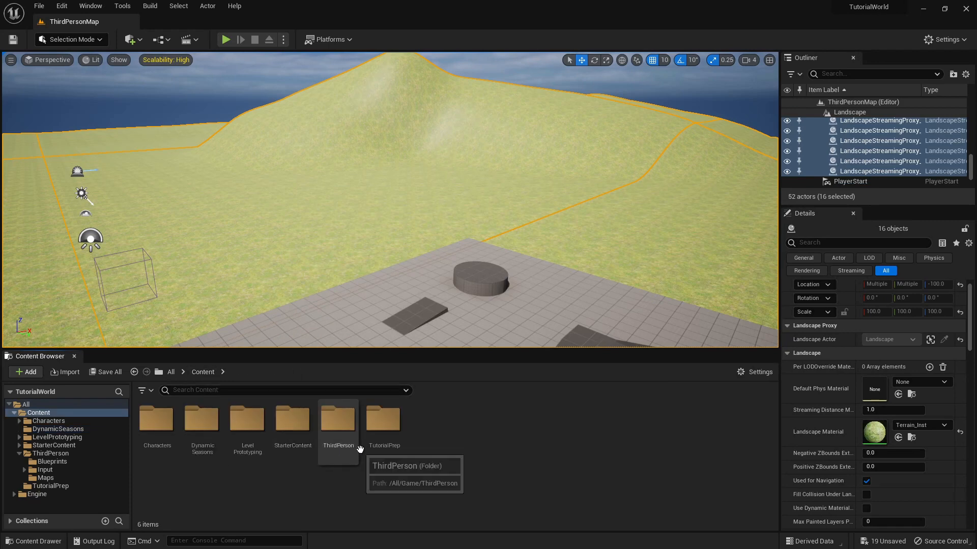
# - Open the ThirdPerson folder and the BP_ThirdPersonCharacter Blueprint
pyautogui.doubleClick(338, 418)
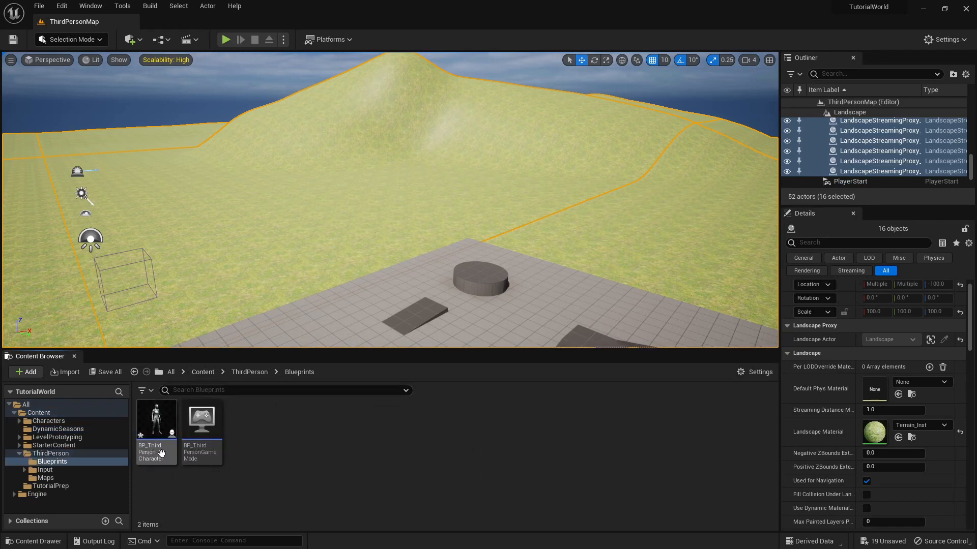
pyautogui.doubleClick(155, 421)
pyautogui.write('event')
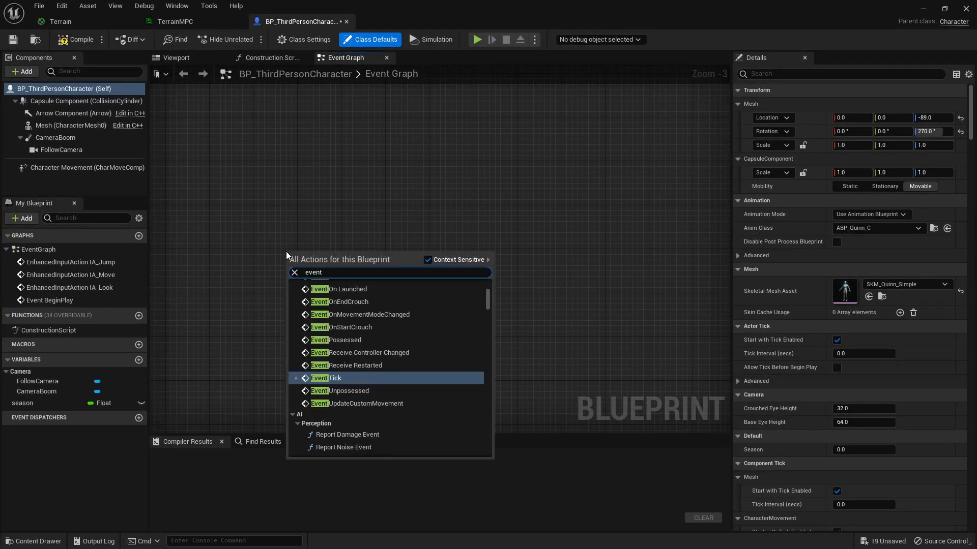
# - Wire Event Tick into a SET season node and compile BP_ThirdPersonCharacter
pyautogui.click(325, 378)
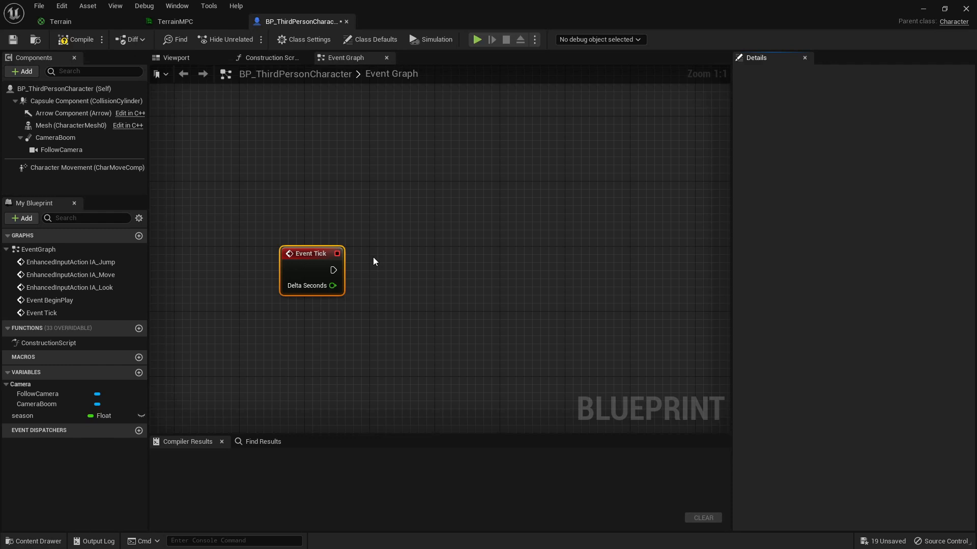
pyautogui.moveTo(208, 393)
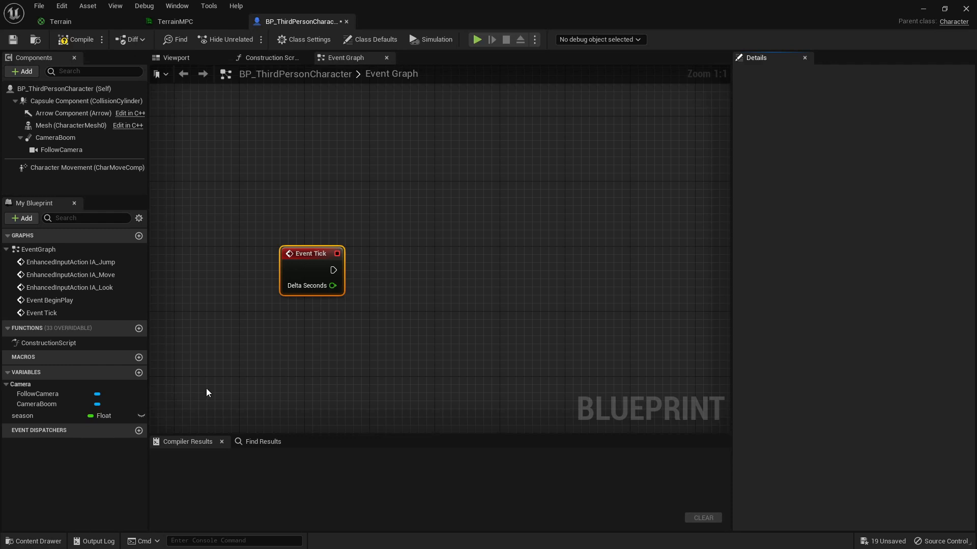
pyautogui.click(23, 415)
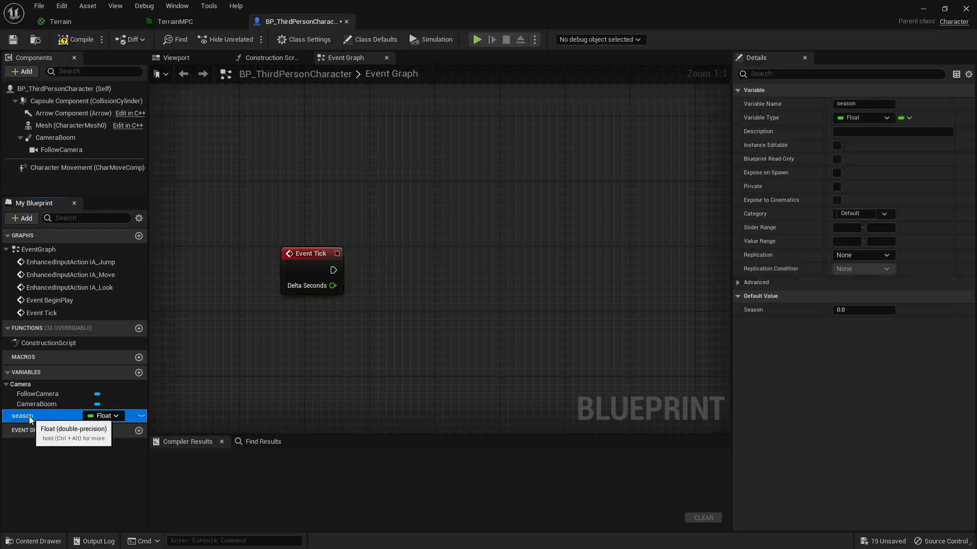
pyautogui.moveTo(22, 415); pyautogui.dragTo(495, 276)
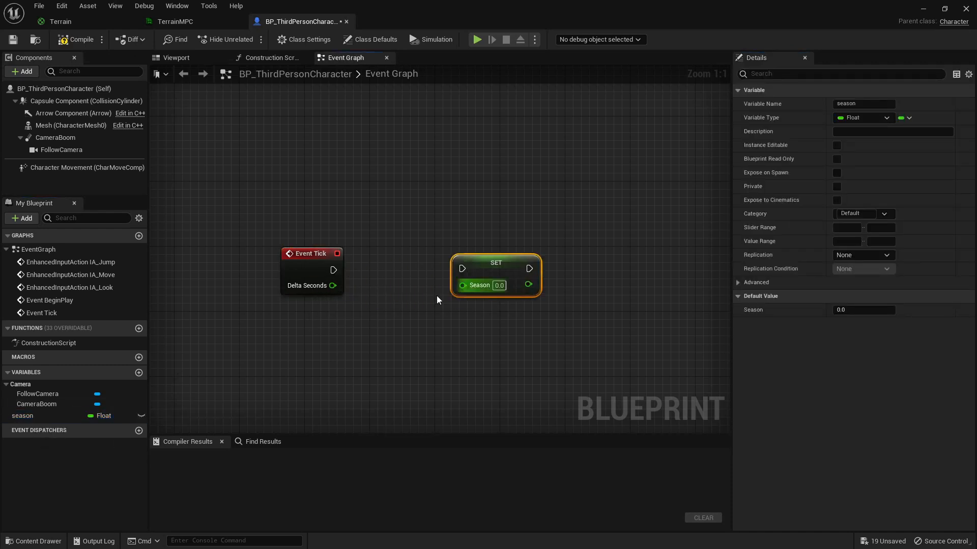
pyautogui.moveTo(462, 285); pyautogui.dragTo(293, 329)
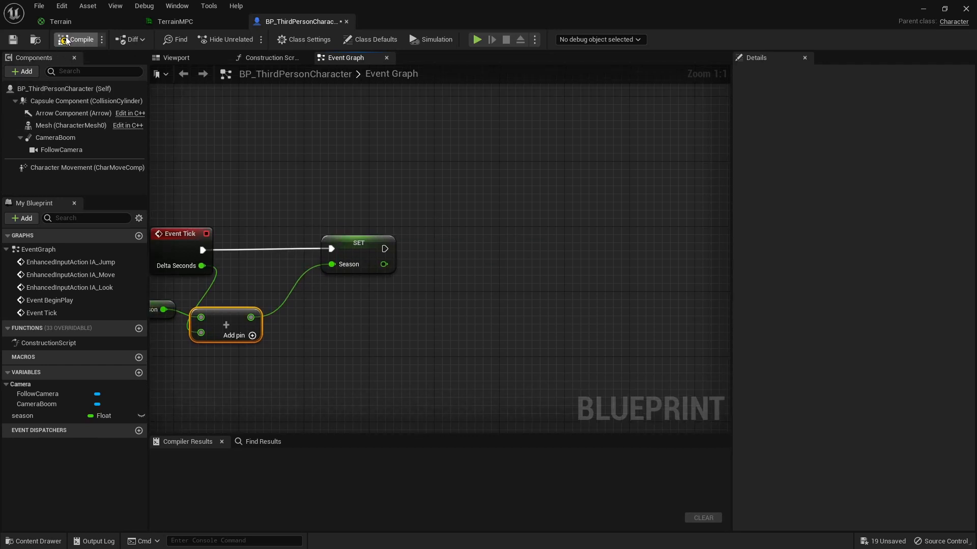
pyautogui.click(76, 39)
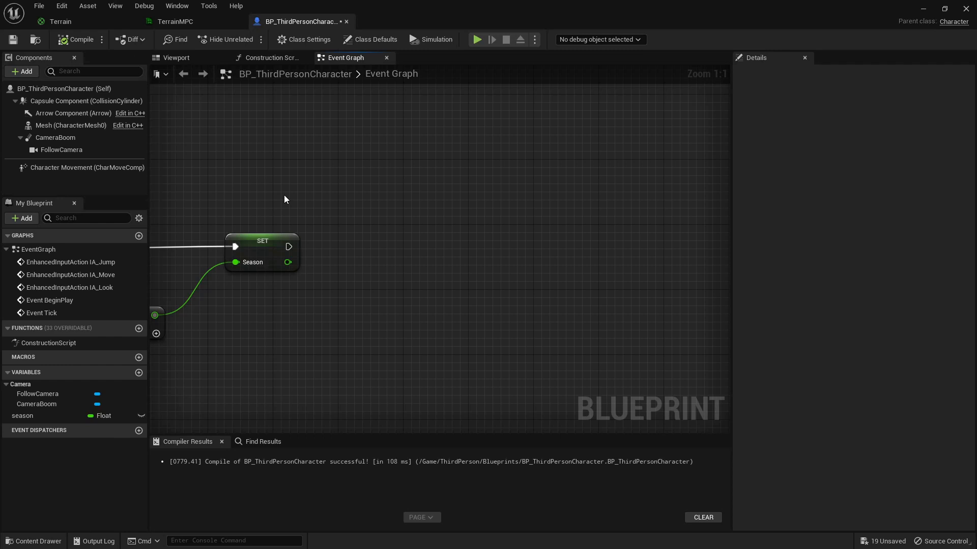
pyautogui.moveTo(287, 206)
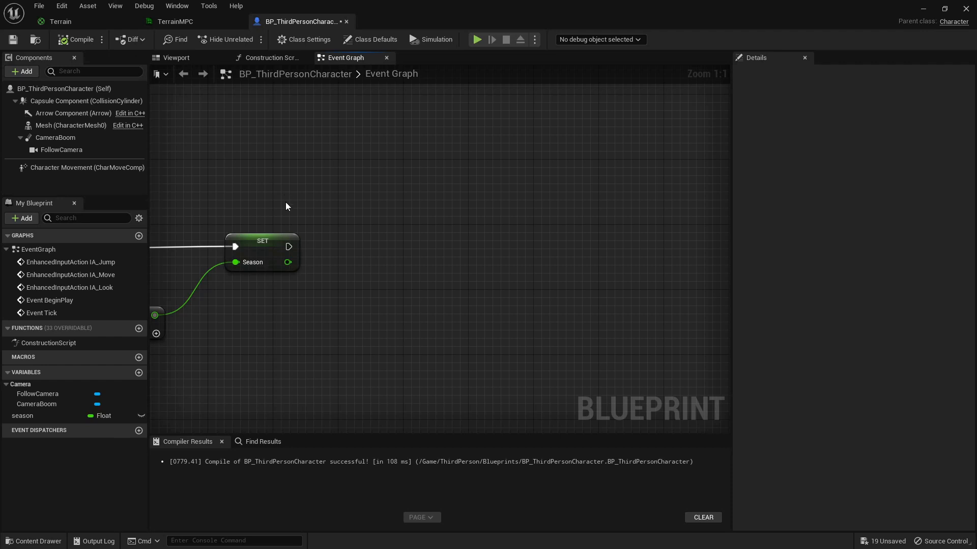
pyautogui.moveTo(303, 241)
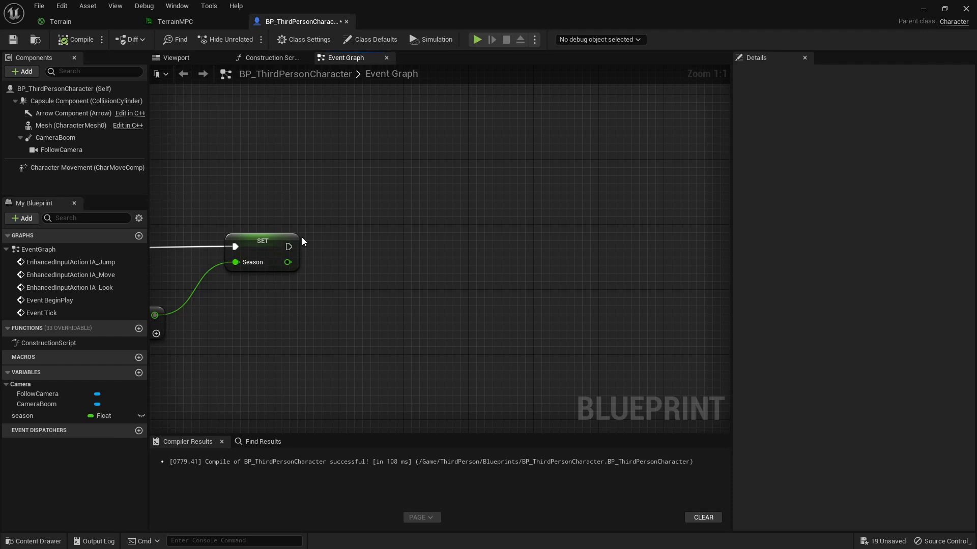
pyautogui.moveTo(293, 246)
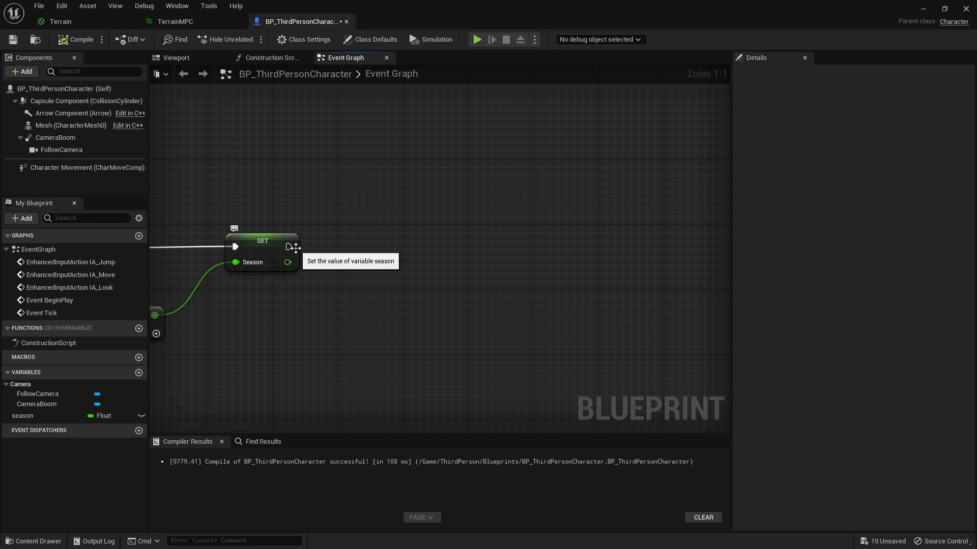
pyautogui.moveTo(288, 263)
pyautogui.write('multiply')
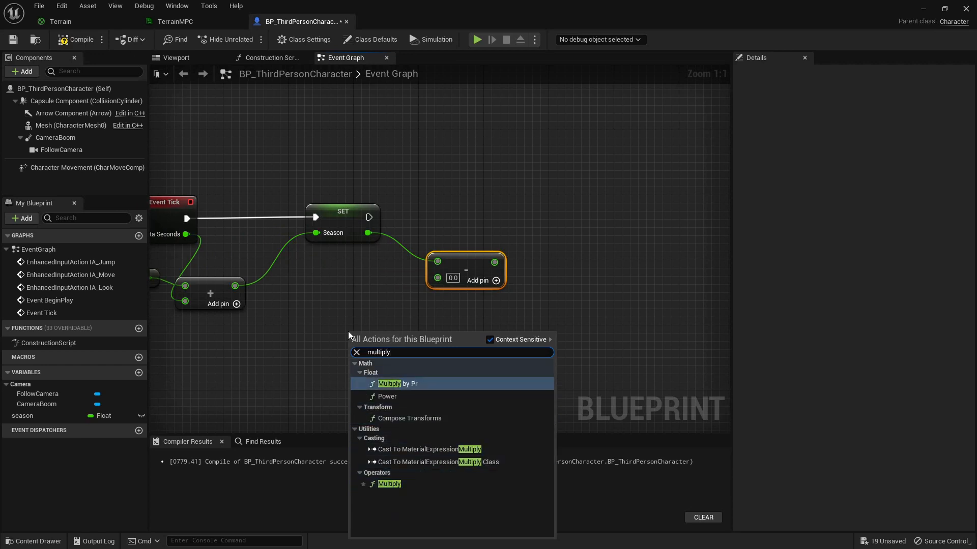
# - Subtract Pi multiplied by 0.5 from season and add a Divide node after it
pyautogui.click(396, 384)
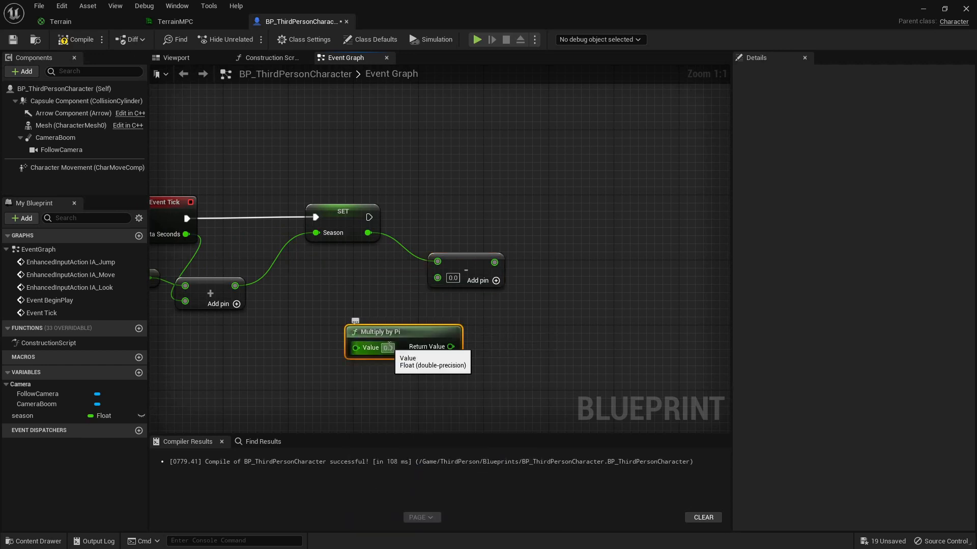
pyautogui.write('0.5')
pyautogui.write('/')
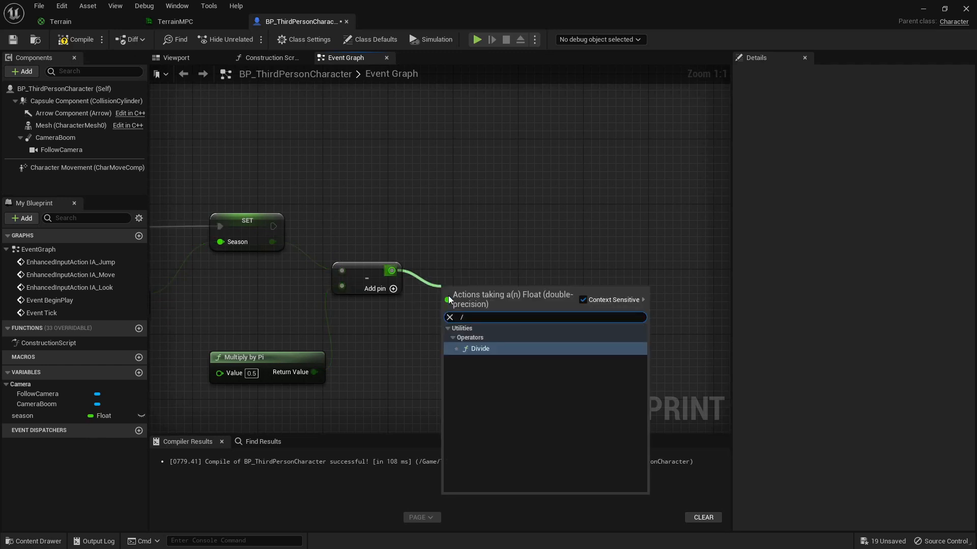
pyautogui.click(479, 347)
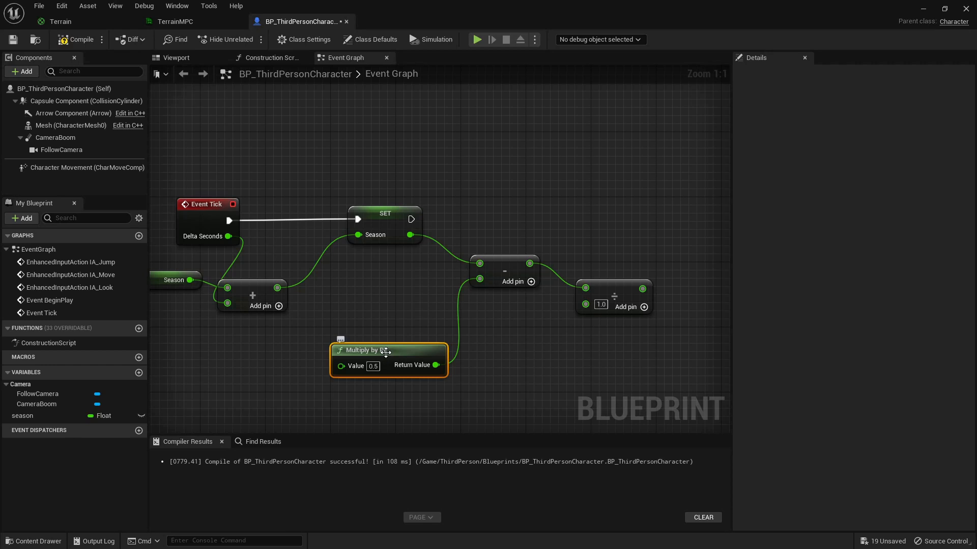
pyautogui.moveTo(463, 327)
pyautogui.write('c')
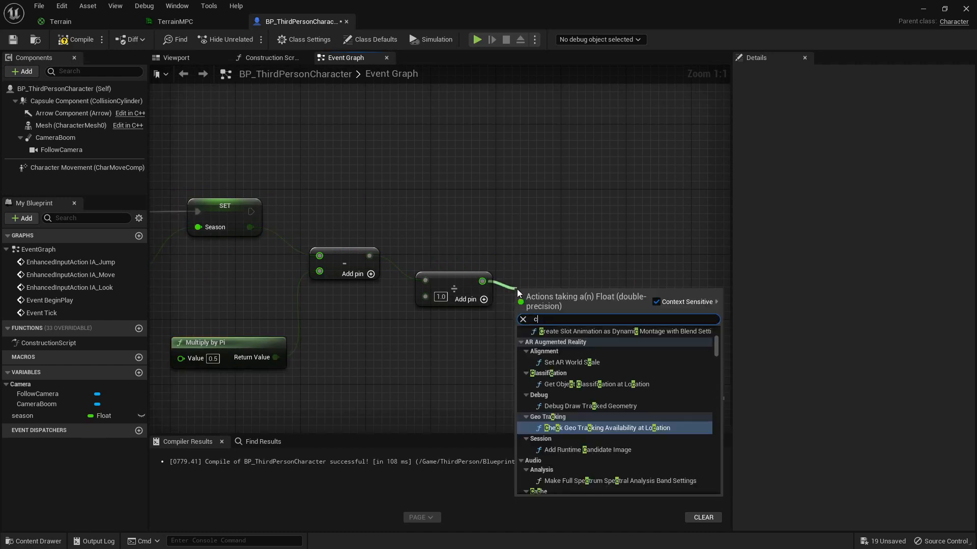
# - Add a Clamp (Float) after Divide feeding Set Scalar Parameter Value (TerrainMPC, Season), then compile
pyautogui.write('lamp')
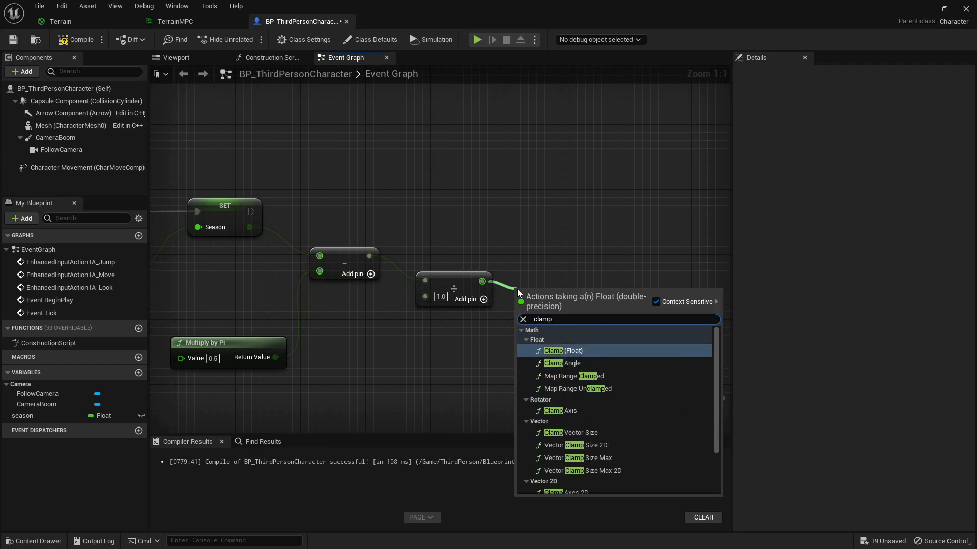
pyautogui.click(561, 349)
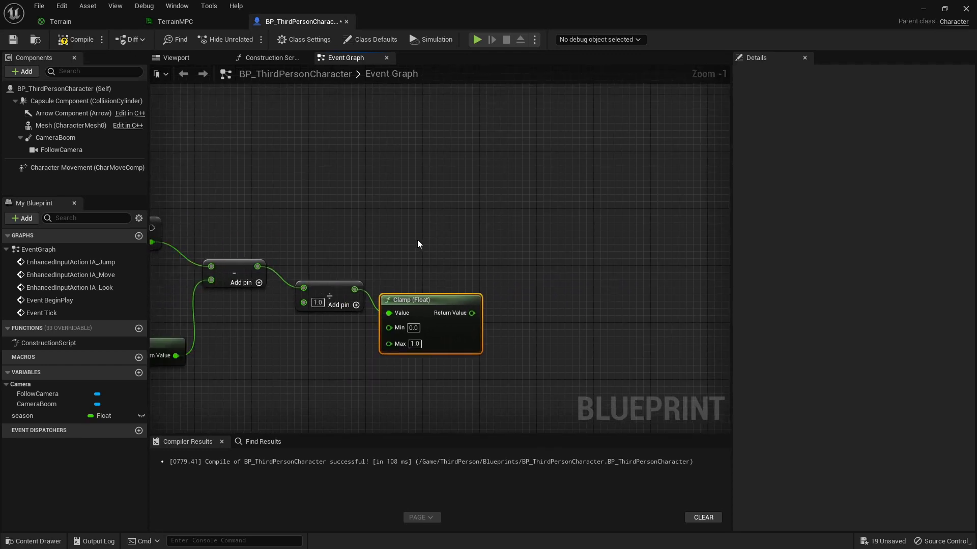
pyautogui.write('set scalar')
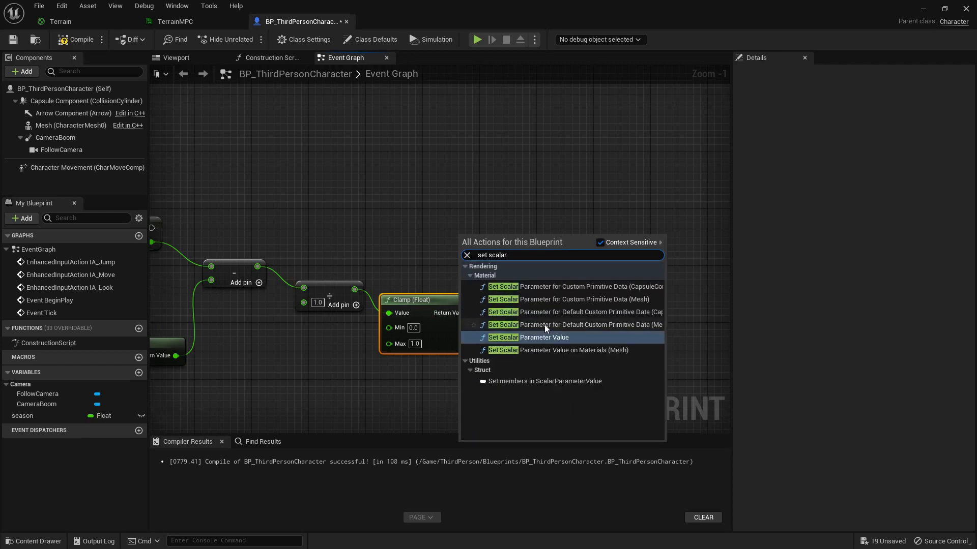
pyautogui.click(539, 336)
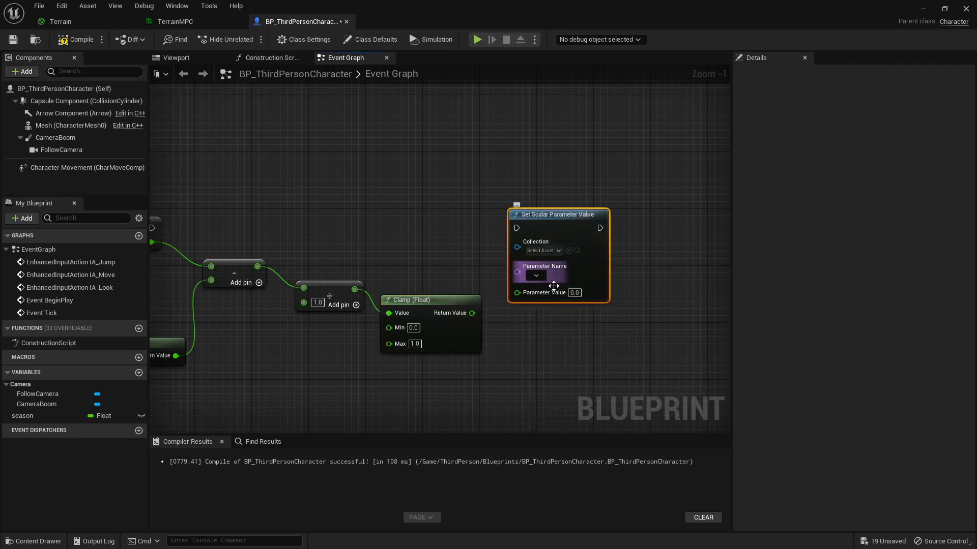
pyautogui.click(542, 250)
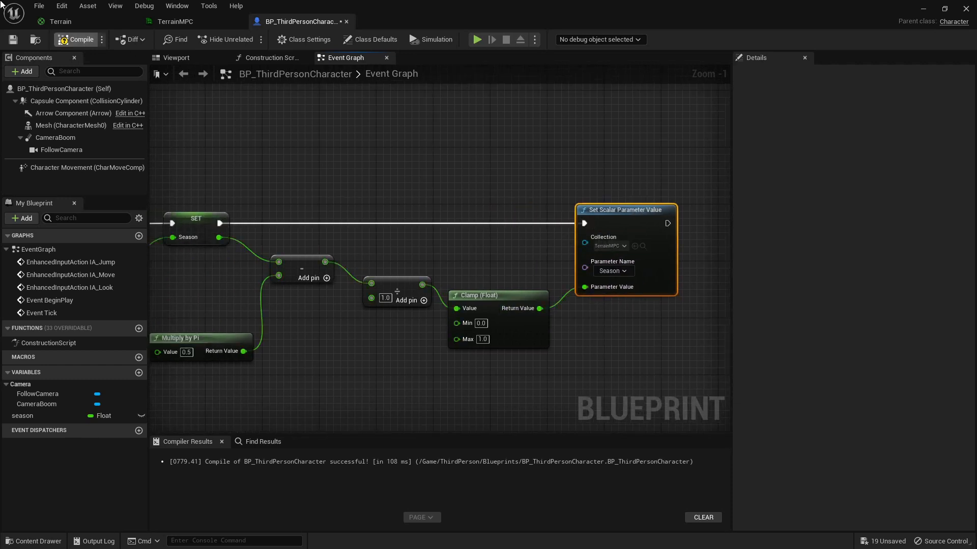
pyautogui.click(72, 21)
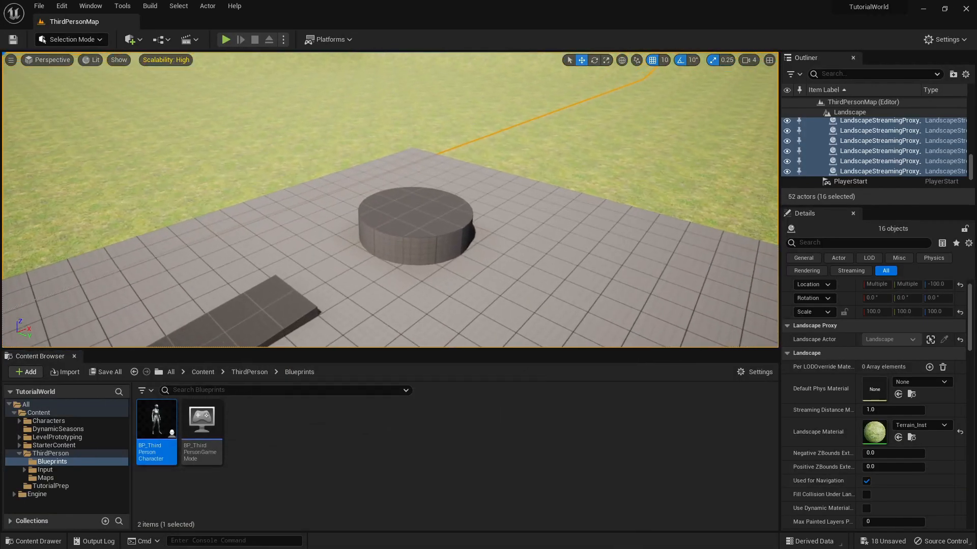
# - Play the level to view the snow-covered landscape around the character, then stop
pyautogui.click(225, 40)
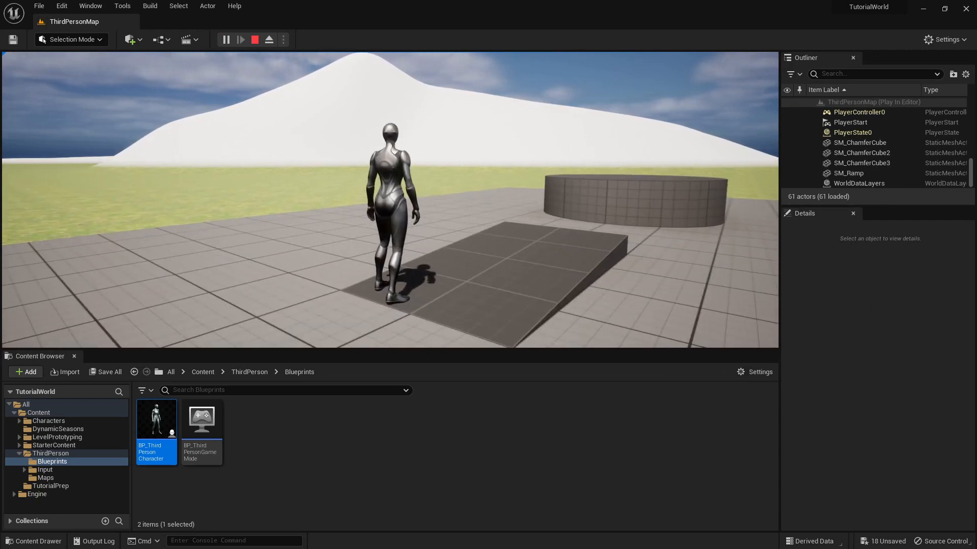
pyautogui.click(253, 39)
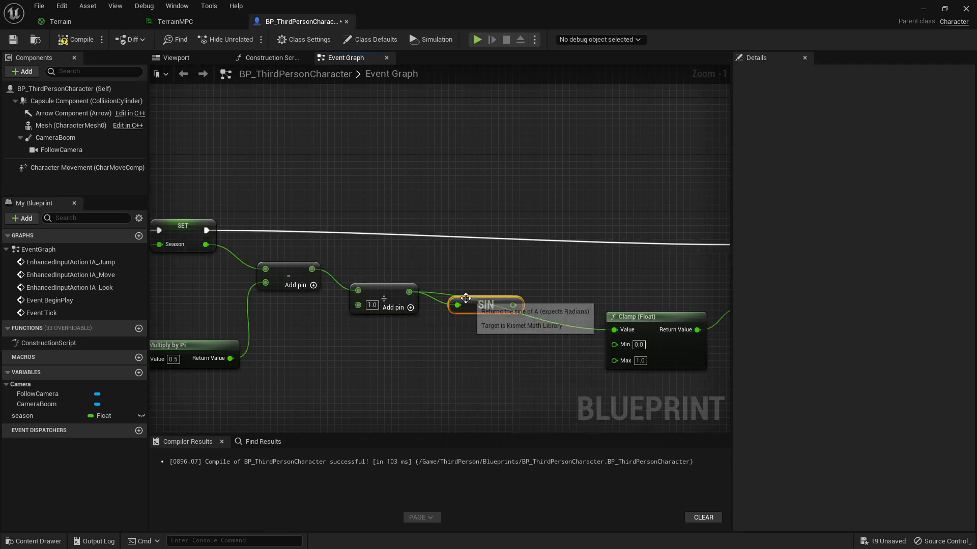
pyautogui.moveTo(546, 283)
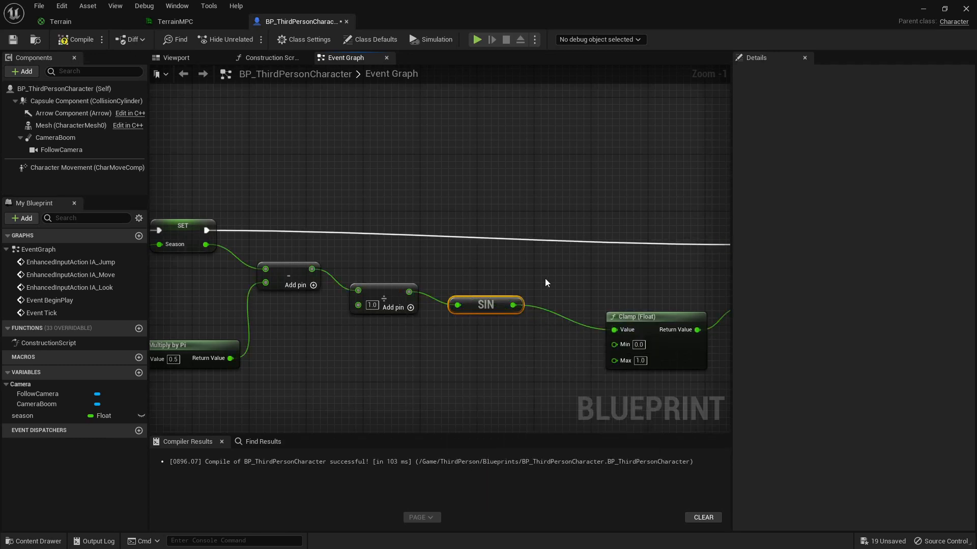